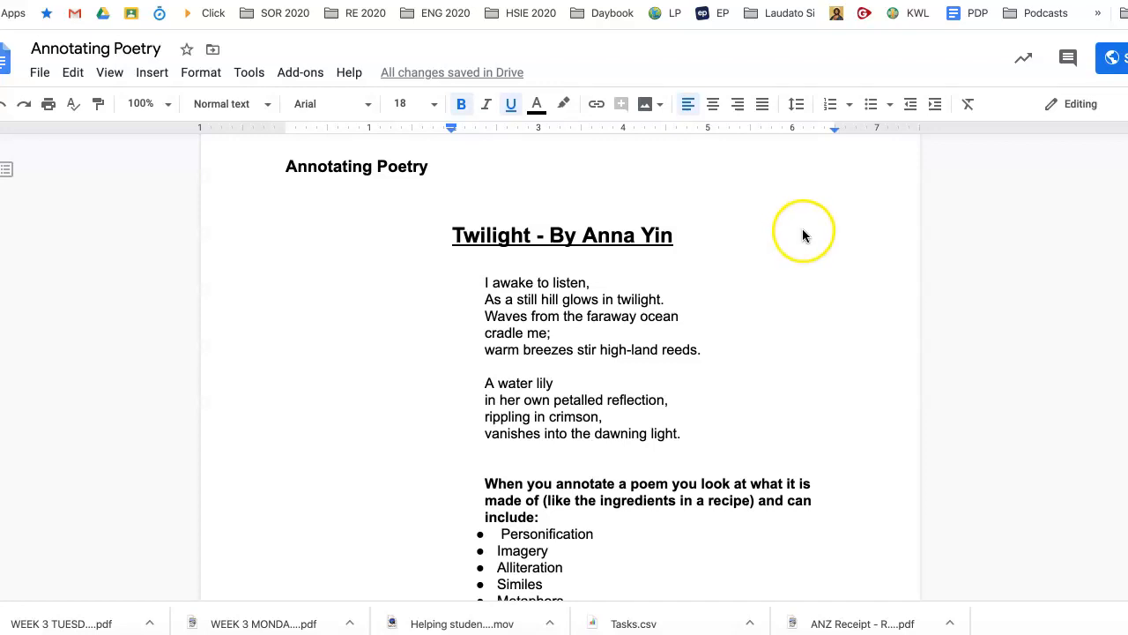
mouse_move(438, 232)
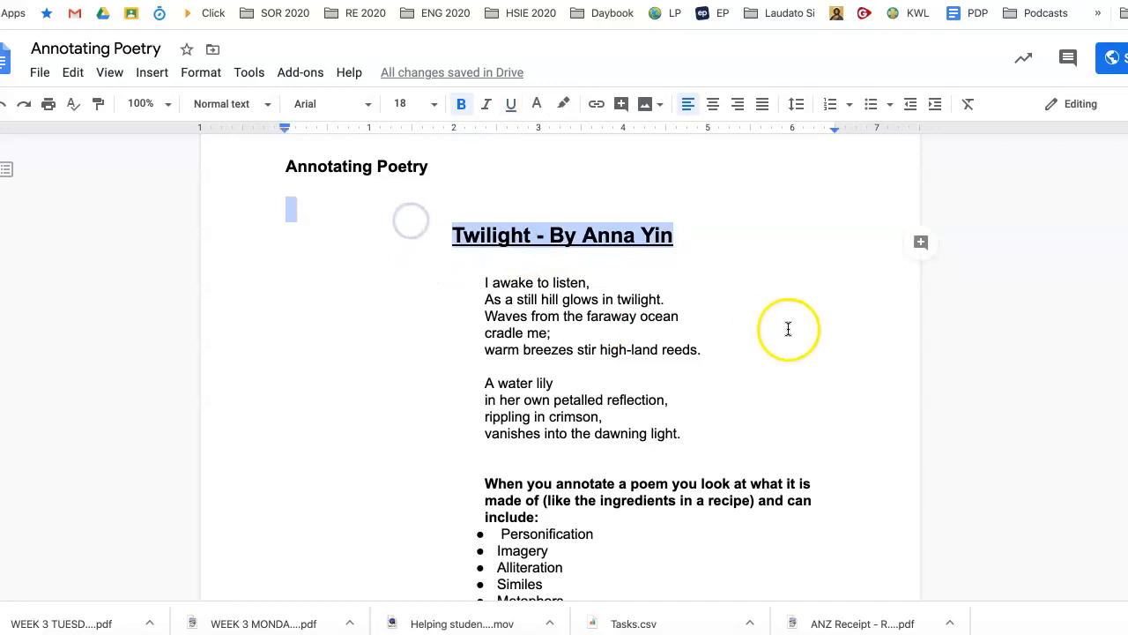
Highlight the whole literary devices list, then clear the selection
scroll("down", 3)
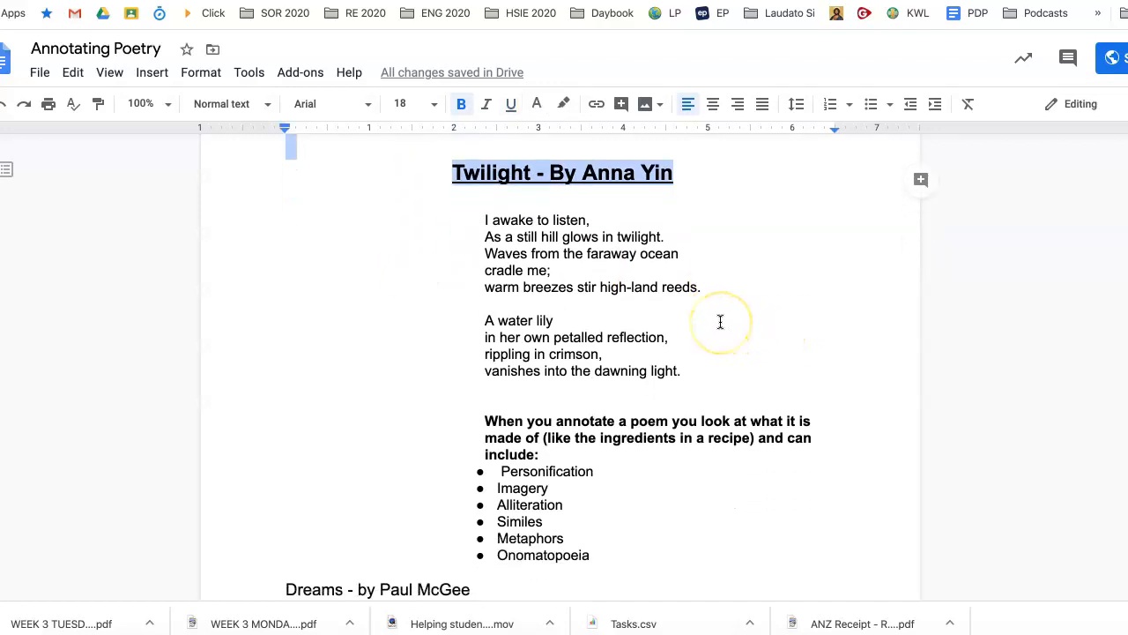
scroll("up", 3)
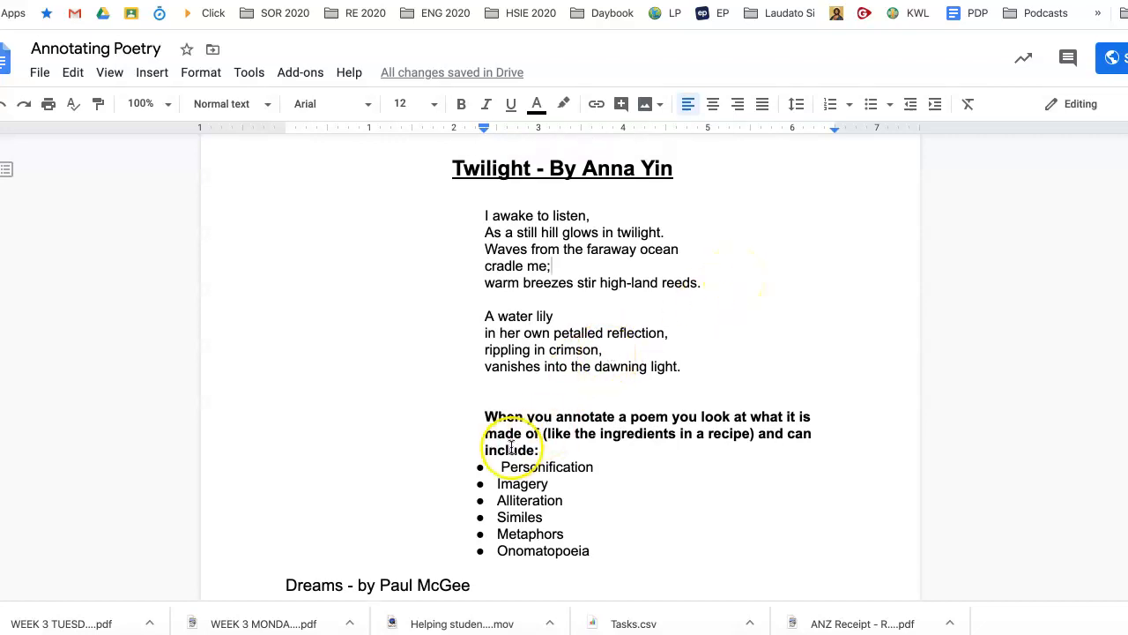
left_click_drag(498, 466, 561, 516)
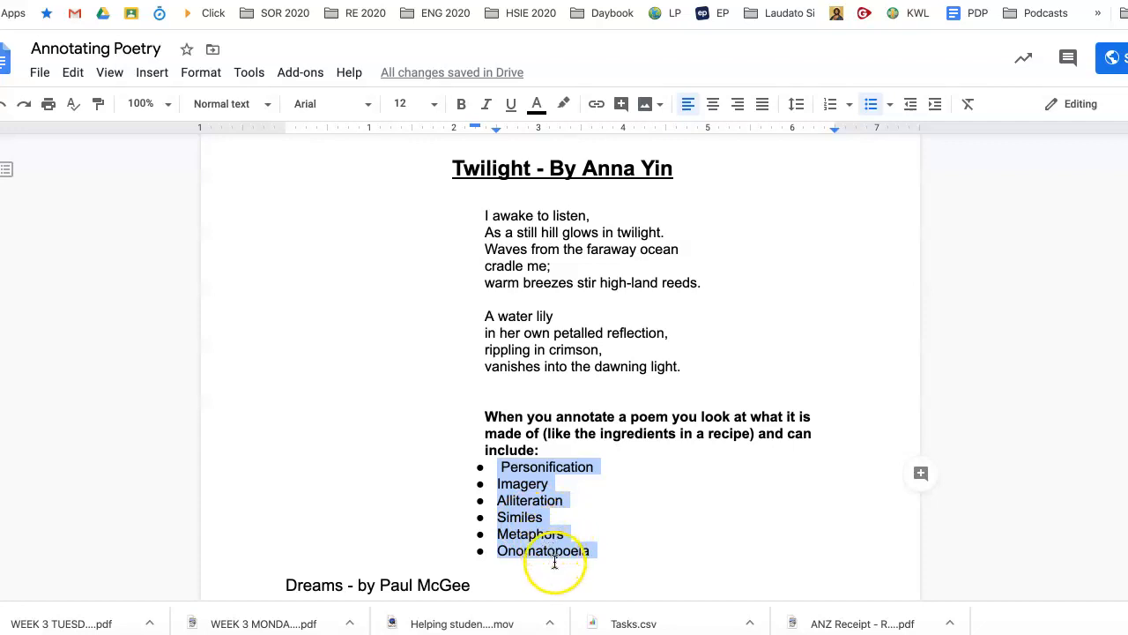
mouse_move(696, 297)
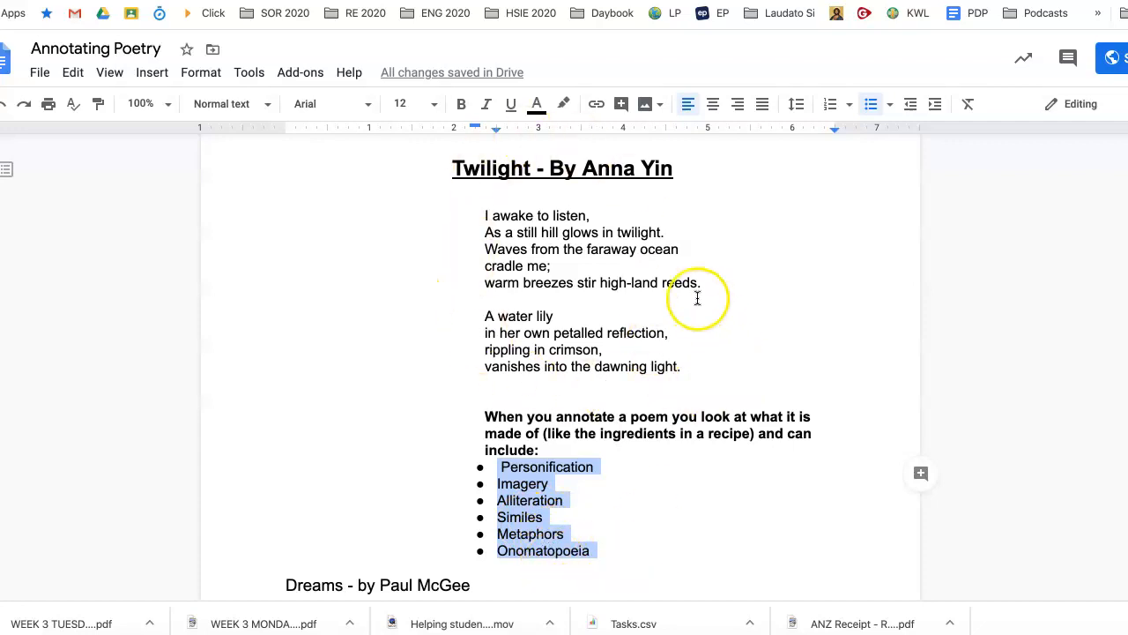
left_click(696, 536)
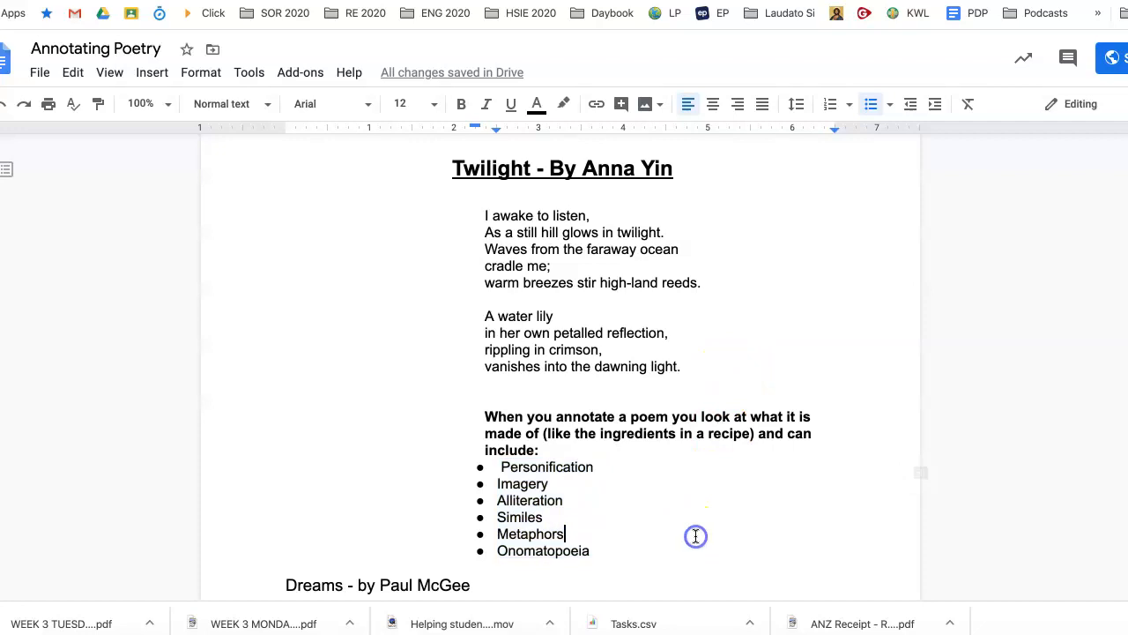
mouse_move(734, 353)
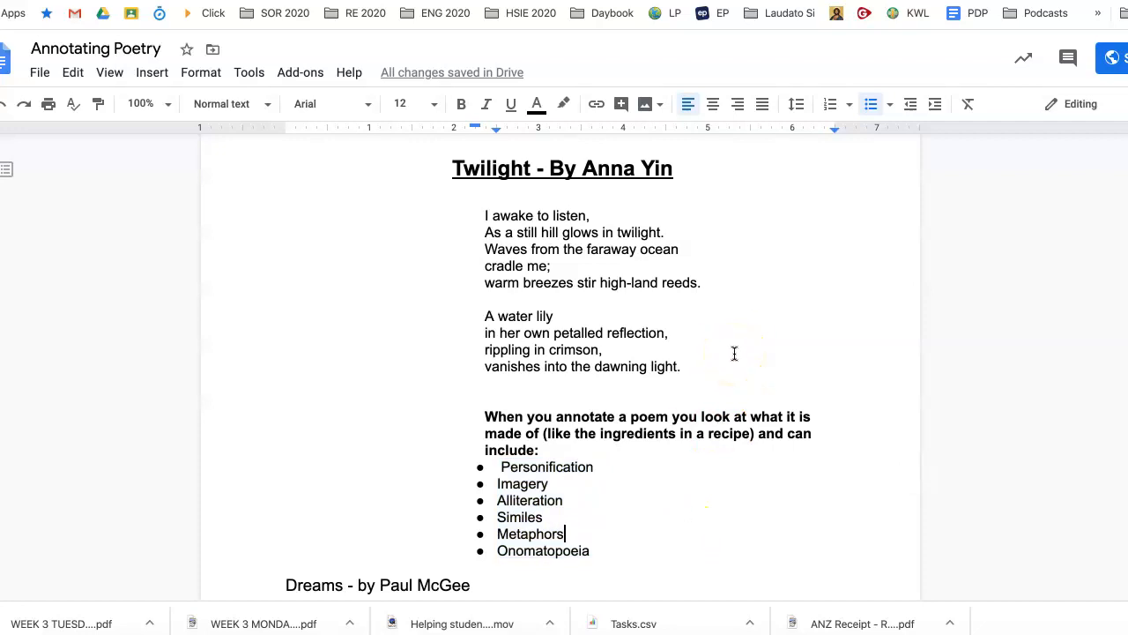
right_click(734, 368)
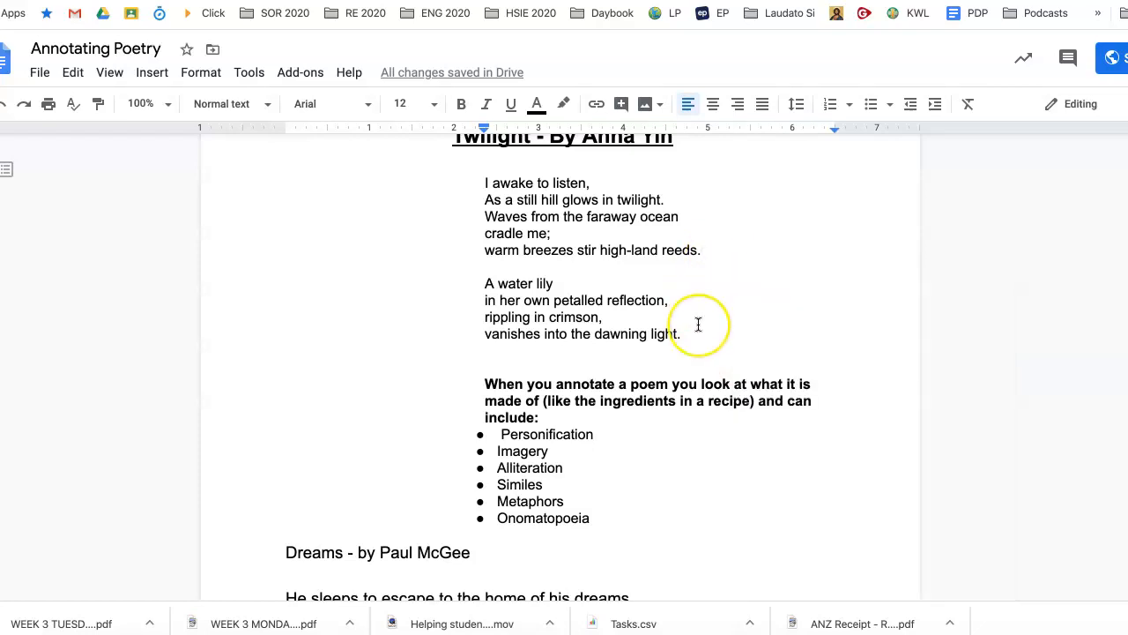
Select the phrase 'home of his dreams' and the Imagery device in the list
scroll("down", 3)
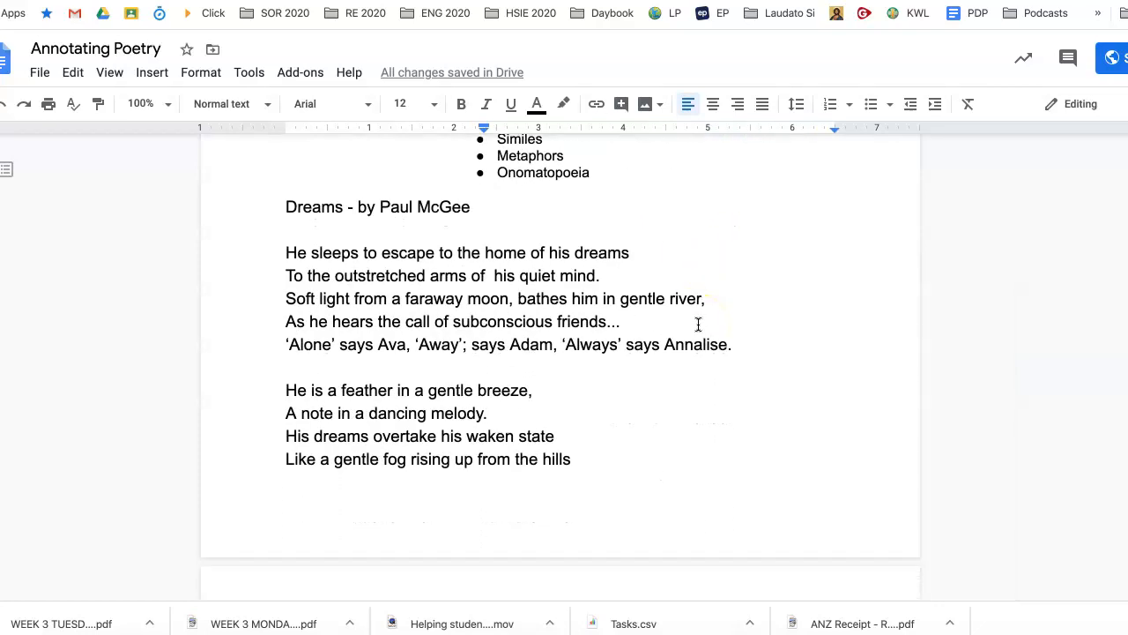
scroll("up", 3)
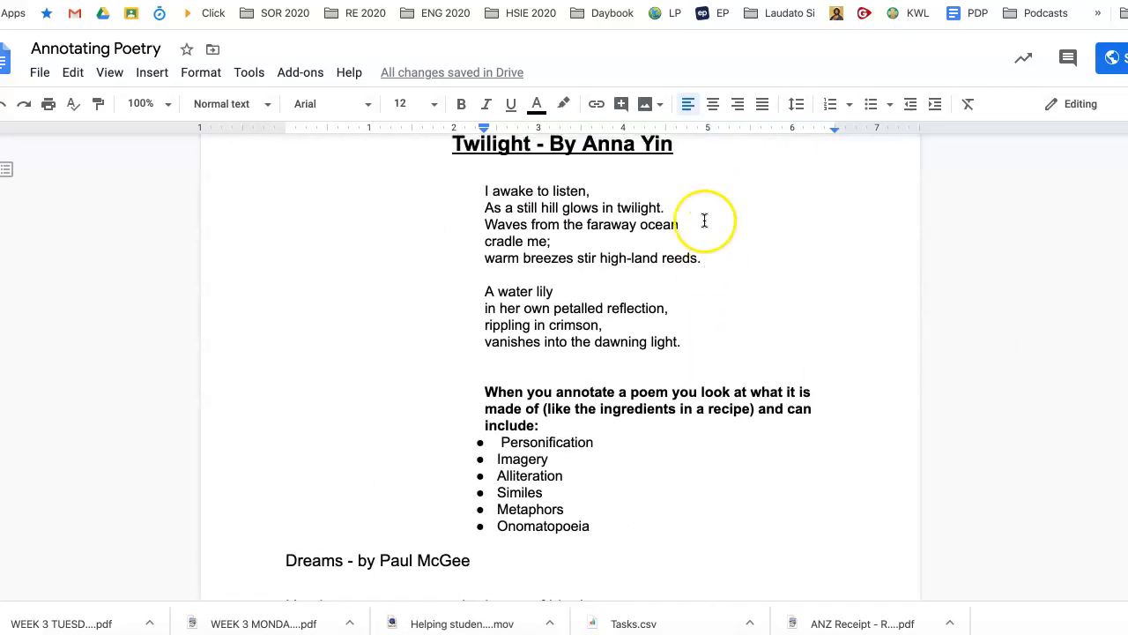
mouse_move(635, 193)
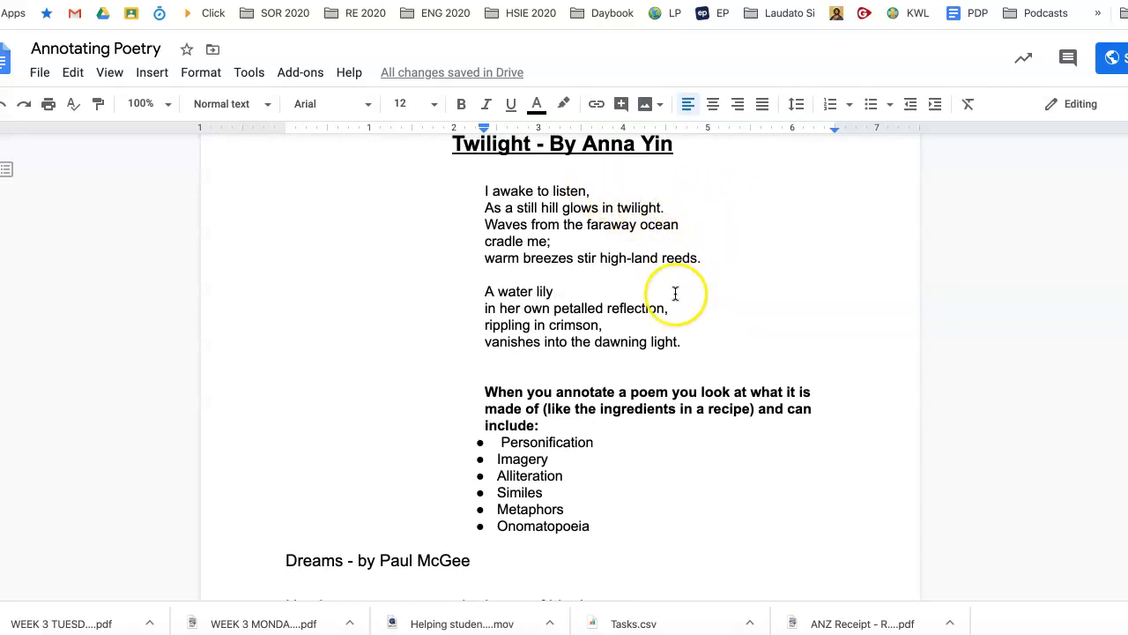
scroll("down", 3)
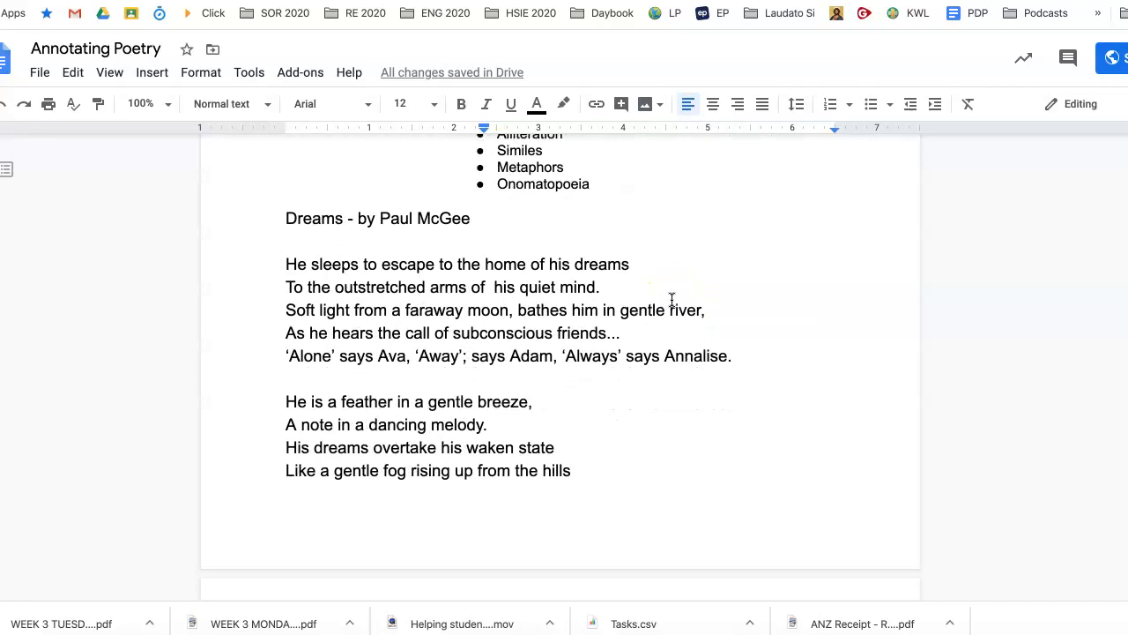
scroll("down", 3)
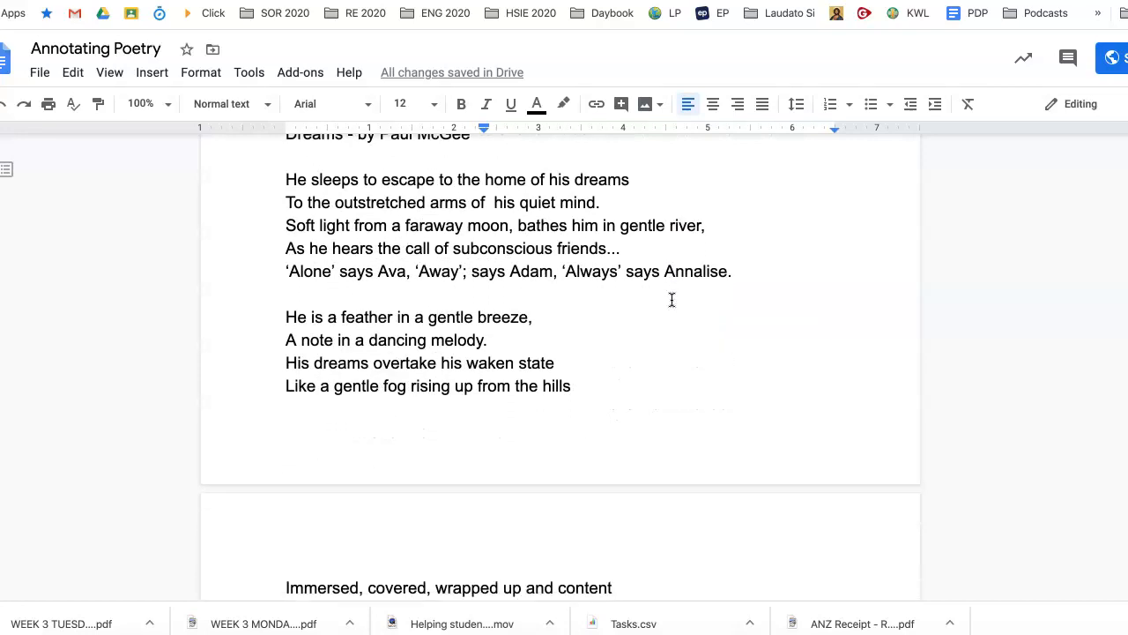
scroll("up", 3)
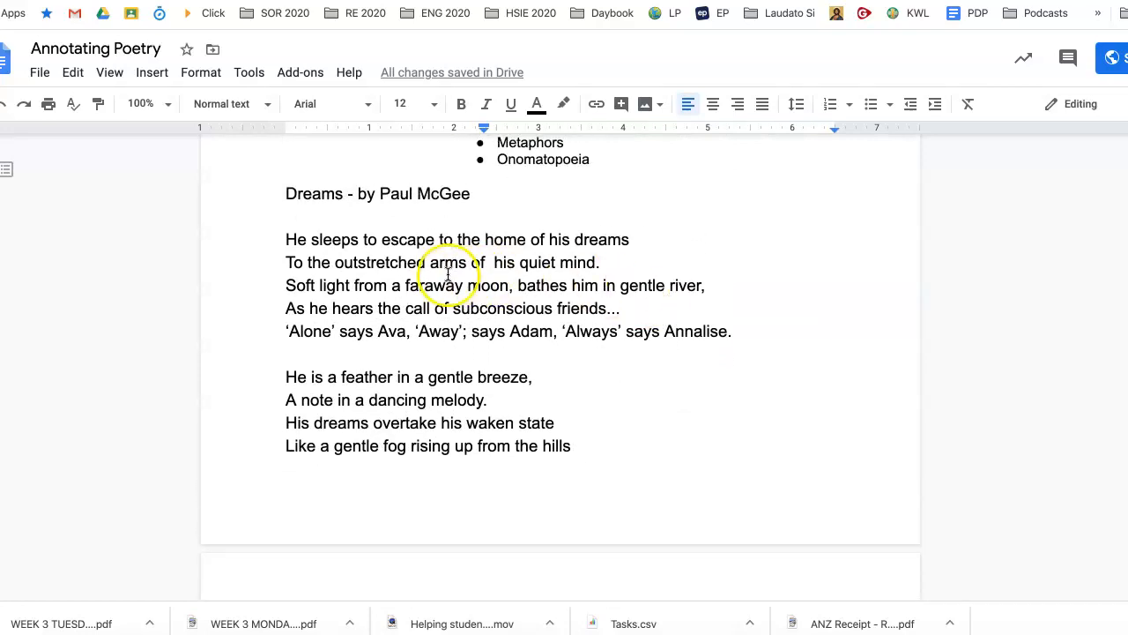
mouse_move(406, 245)
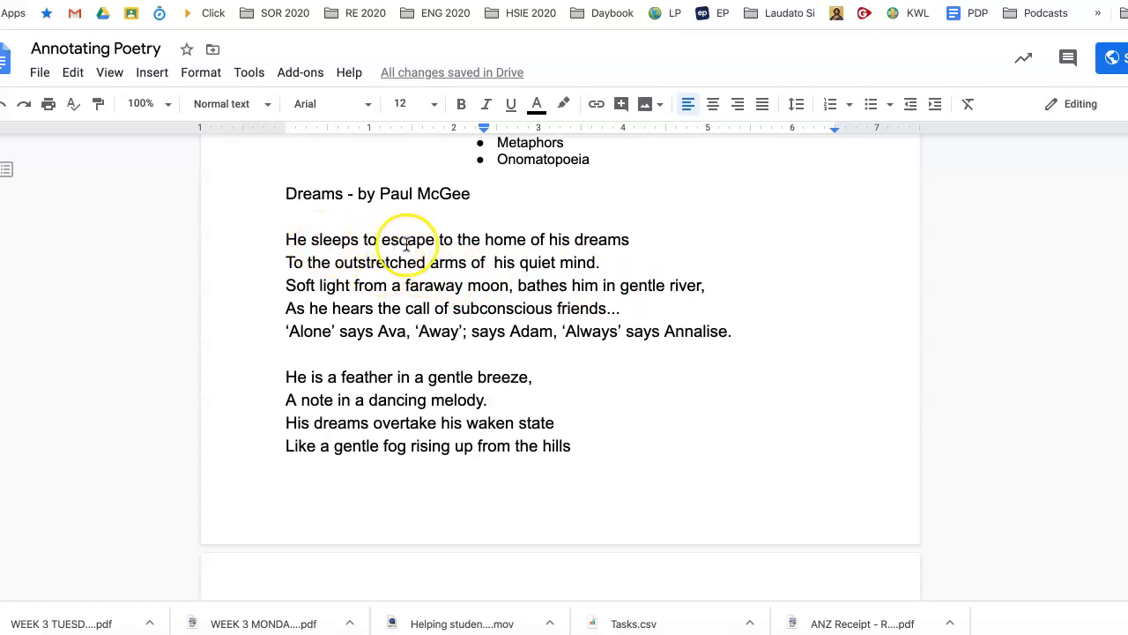
mouse_move(673, 235)
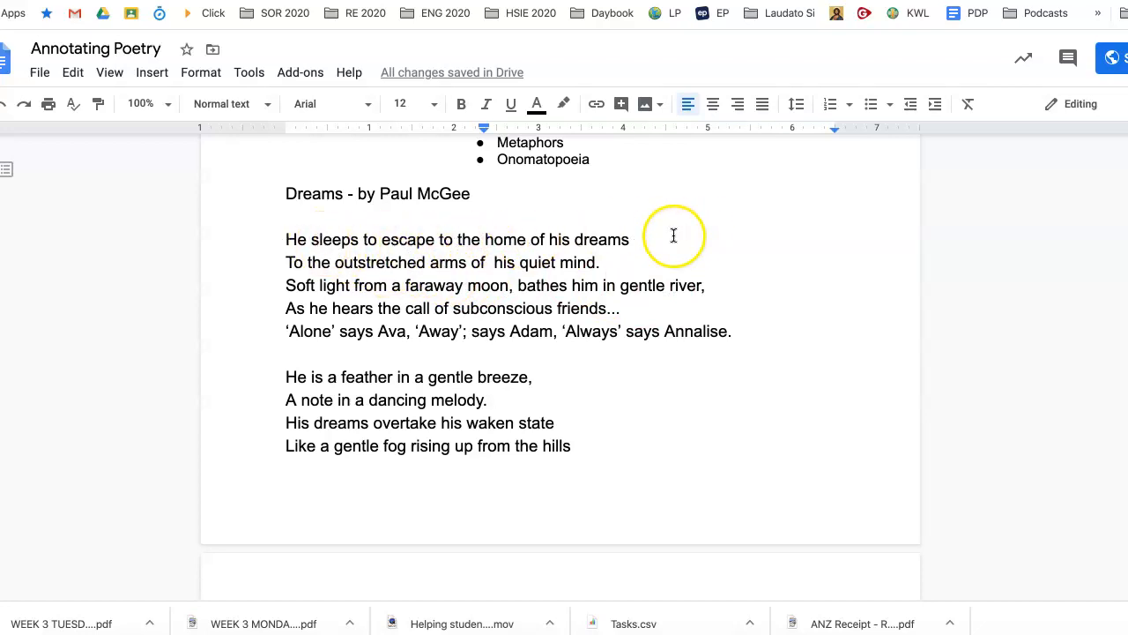
left_click_drag(486, 239, 628, 239)
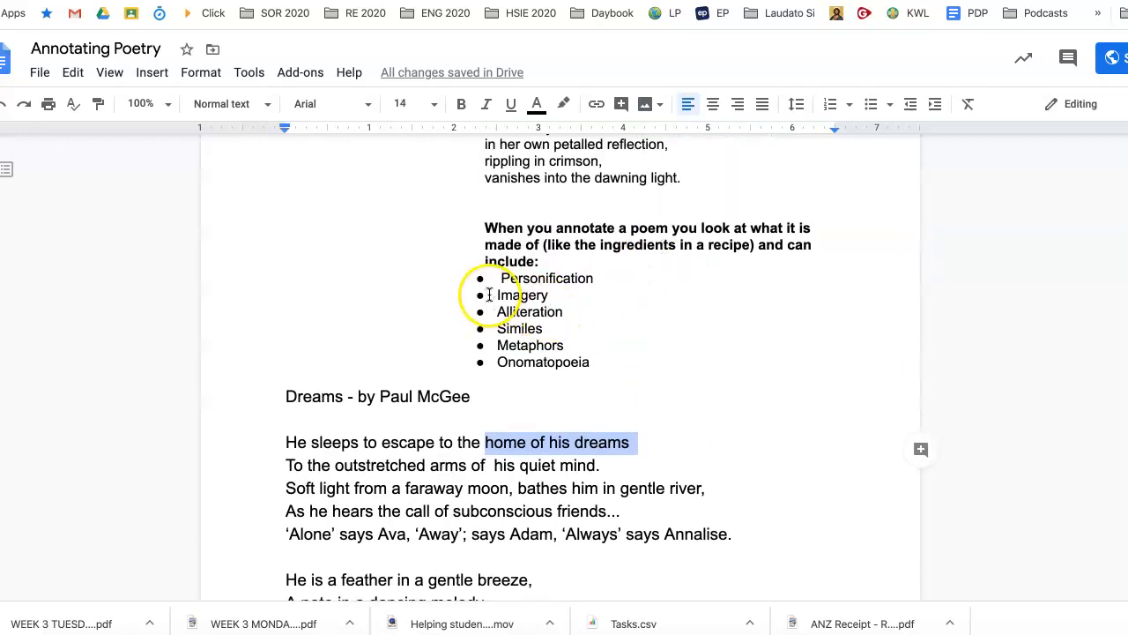
double_click(523, 295)
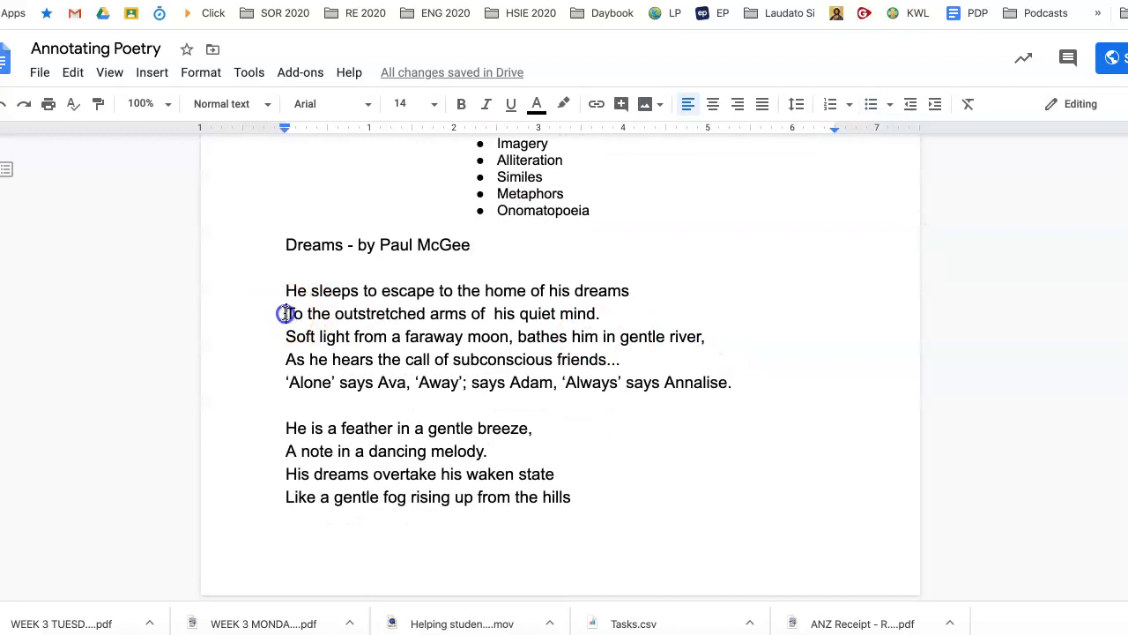
Select the poem's second line, then pick out Personification in the devices list
left_click_drag(285, 313, 599, 313)
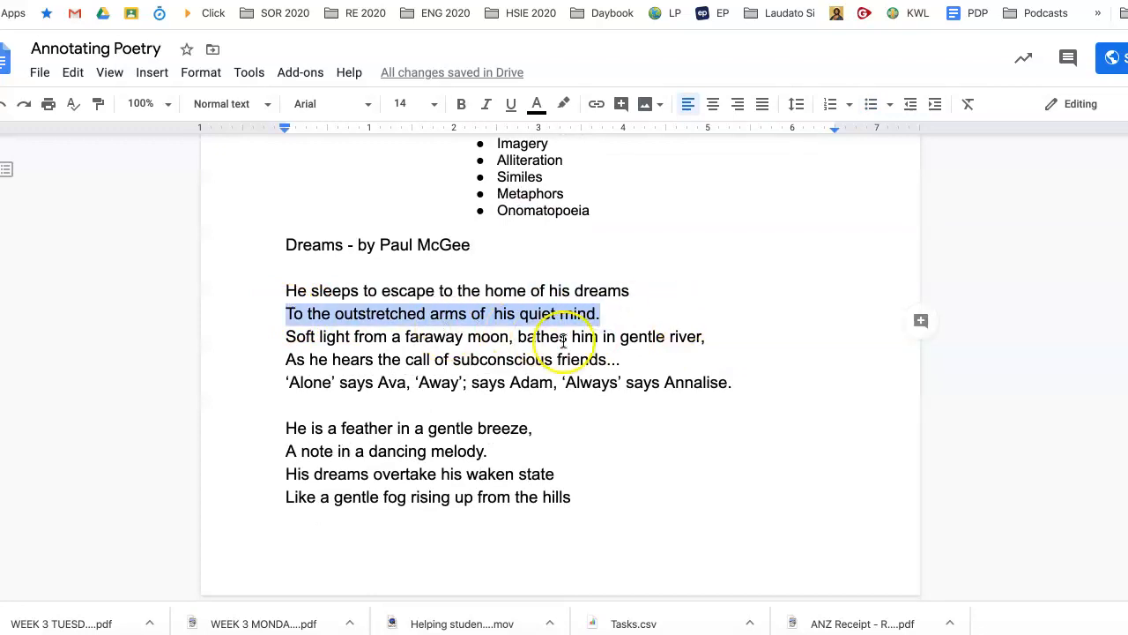
left_click(490, 313)
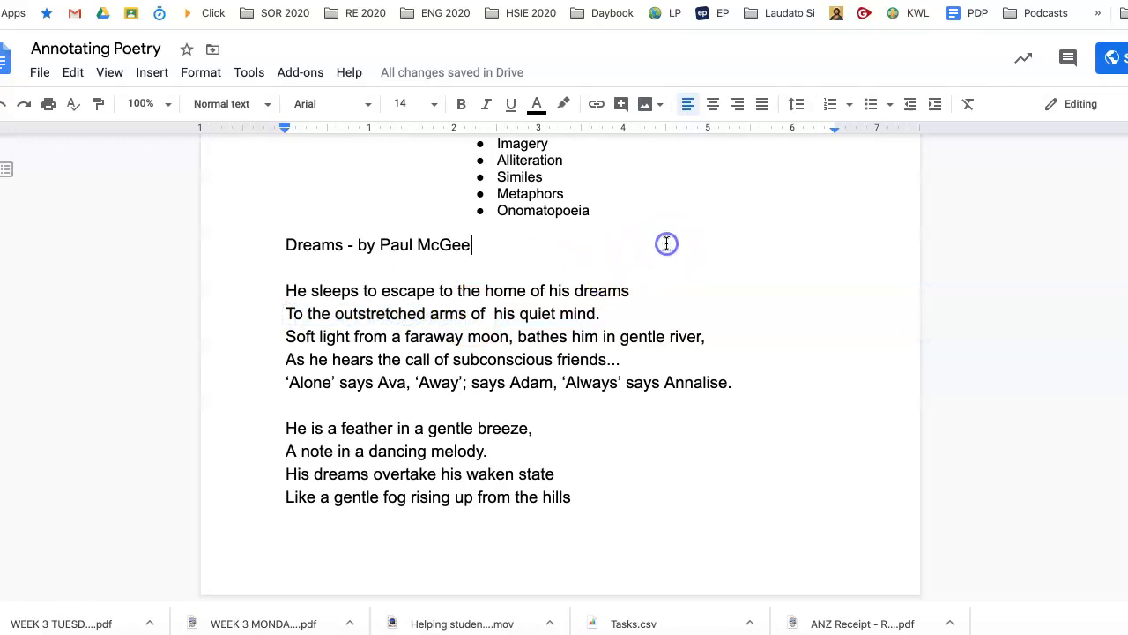
scroll("up", 3)
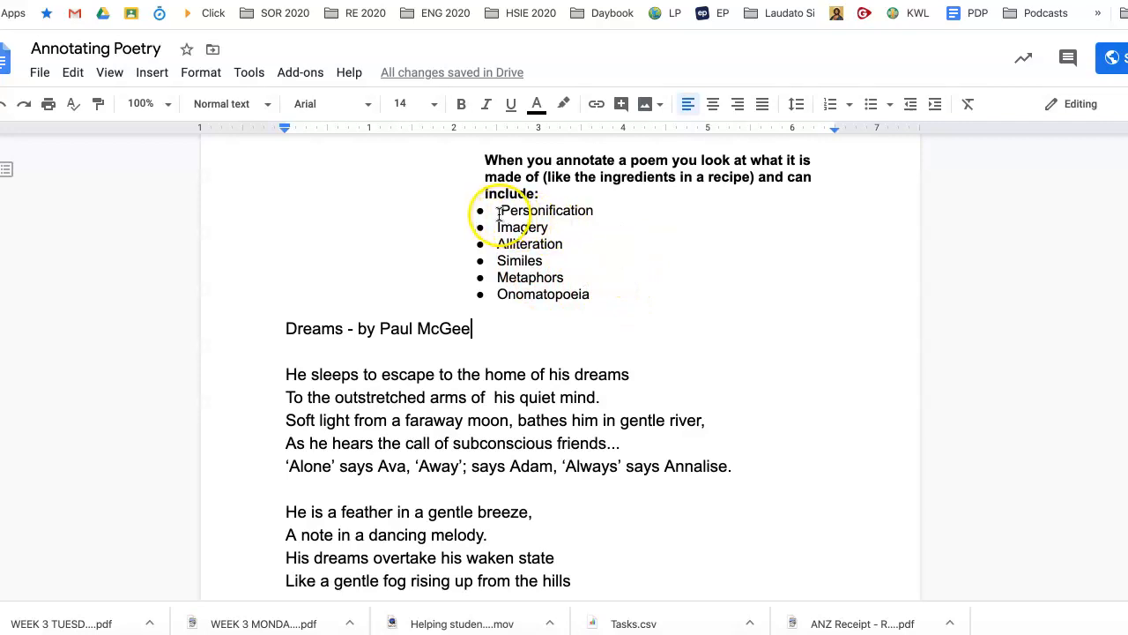
double_click(547, 210)
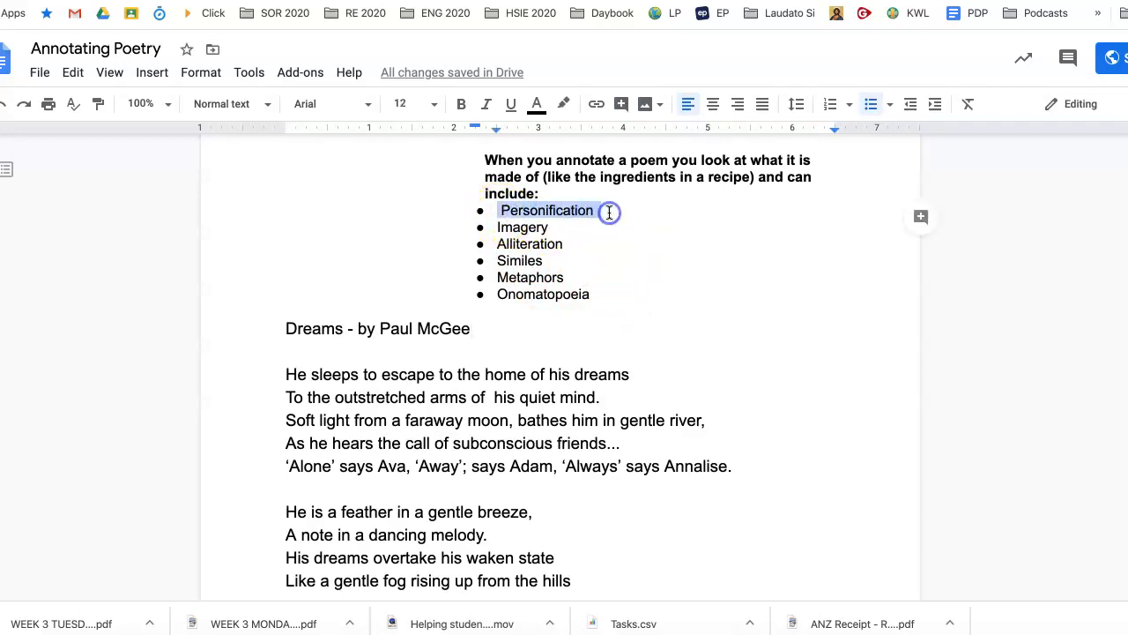
scroll("down", 3)
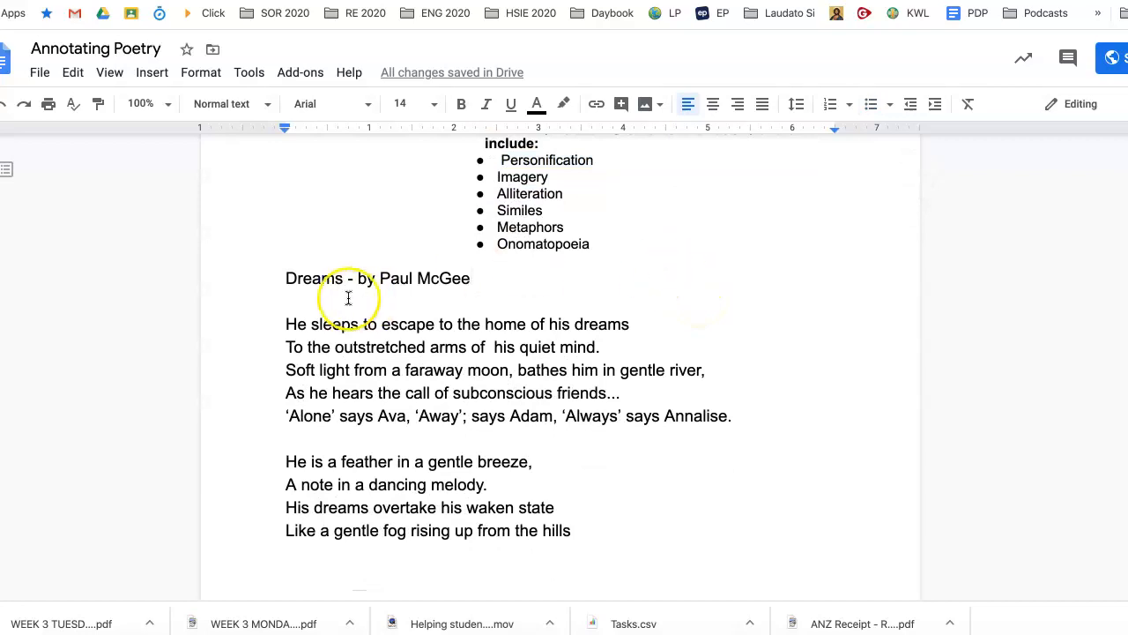
mouse_move(560, 359)
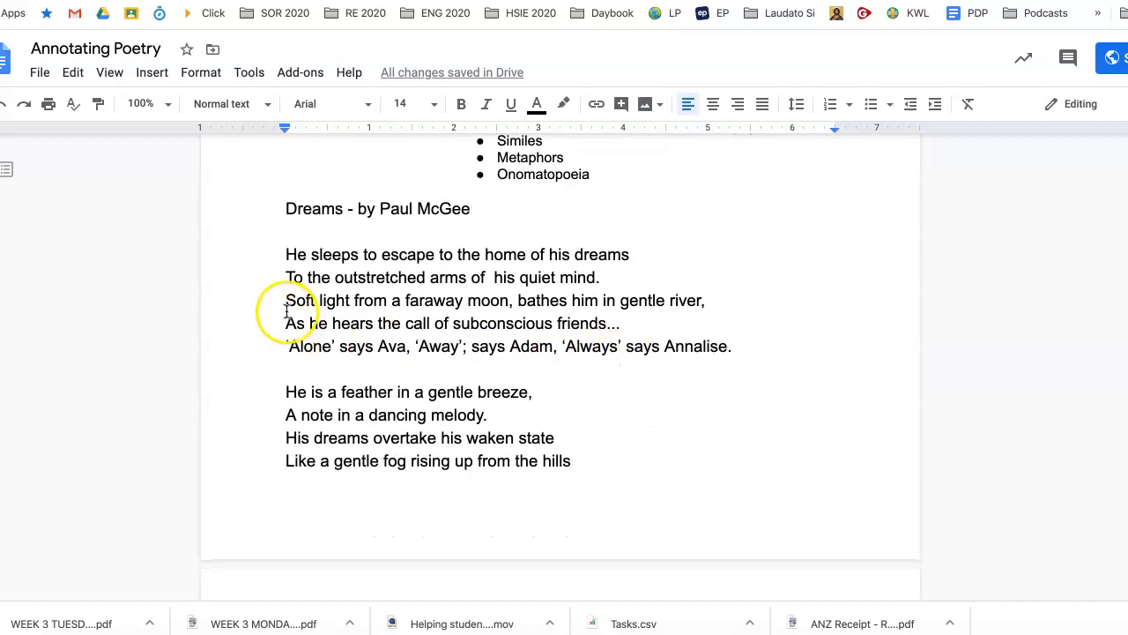
mouse_move(487, 302)
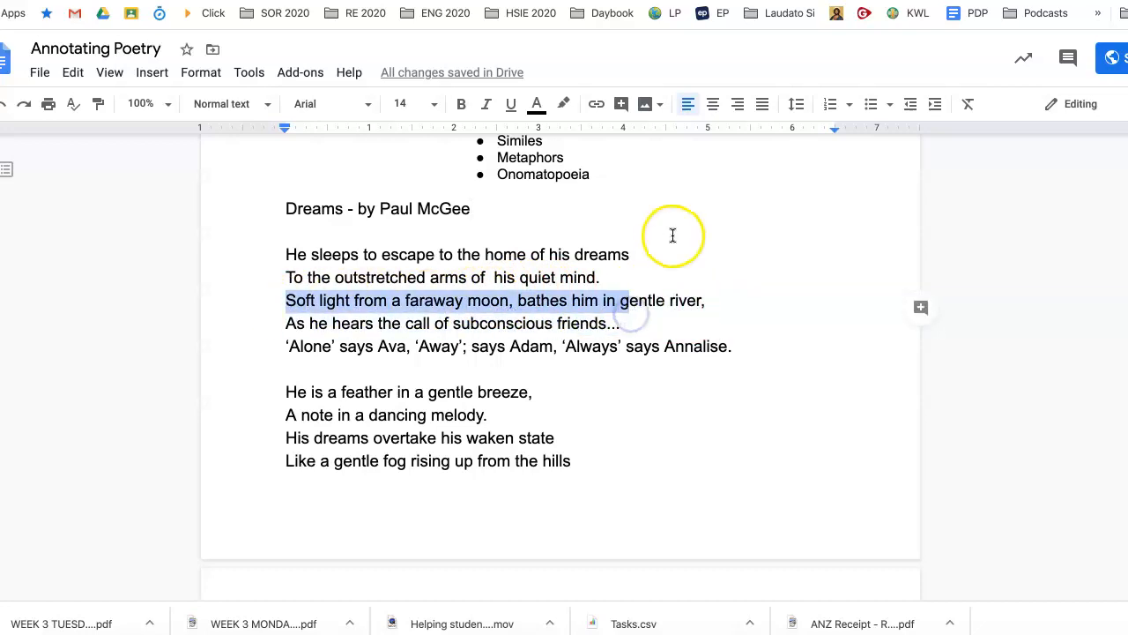
Pick out Imagery and then Alliteration in the devices list
scroll("up", 3)
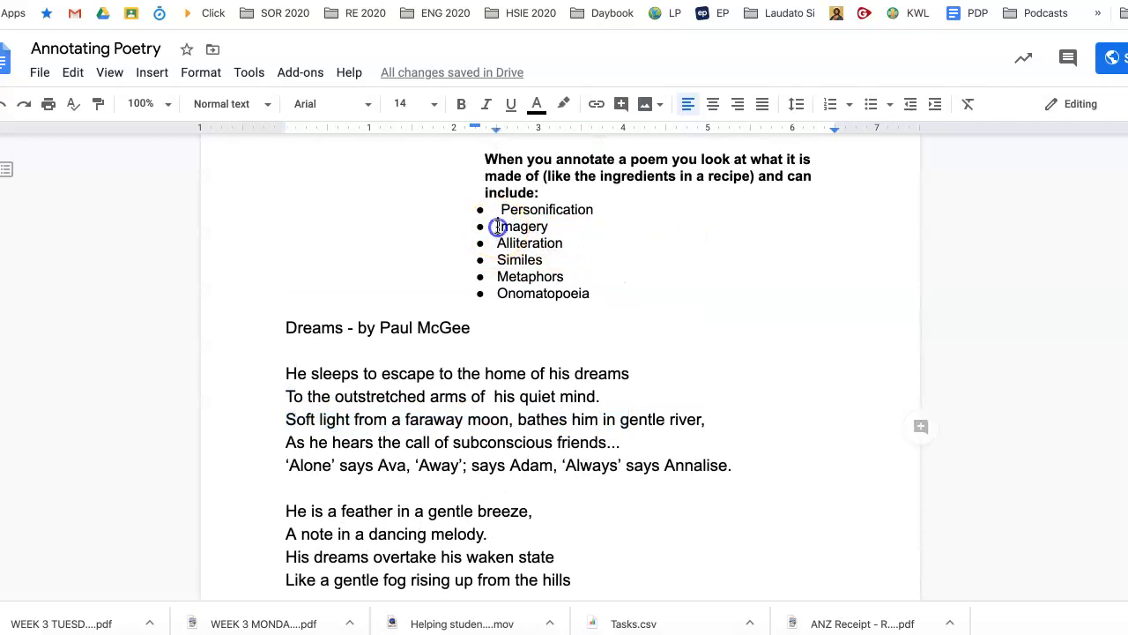
double_click(524, 226)
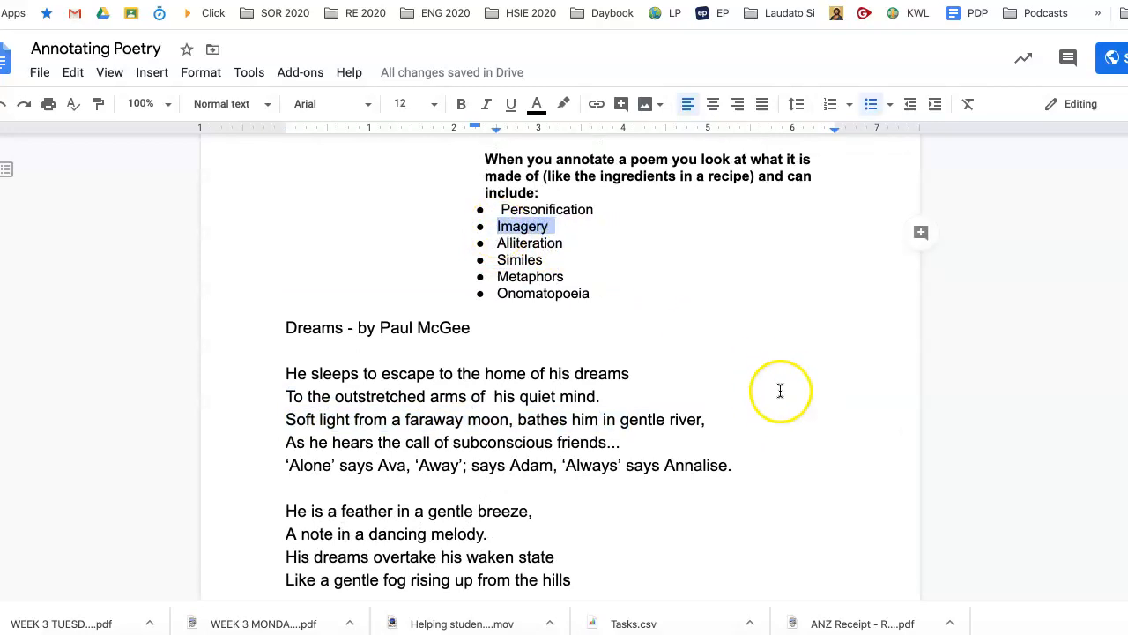
mouse_move(771, 385)
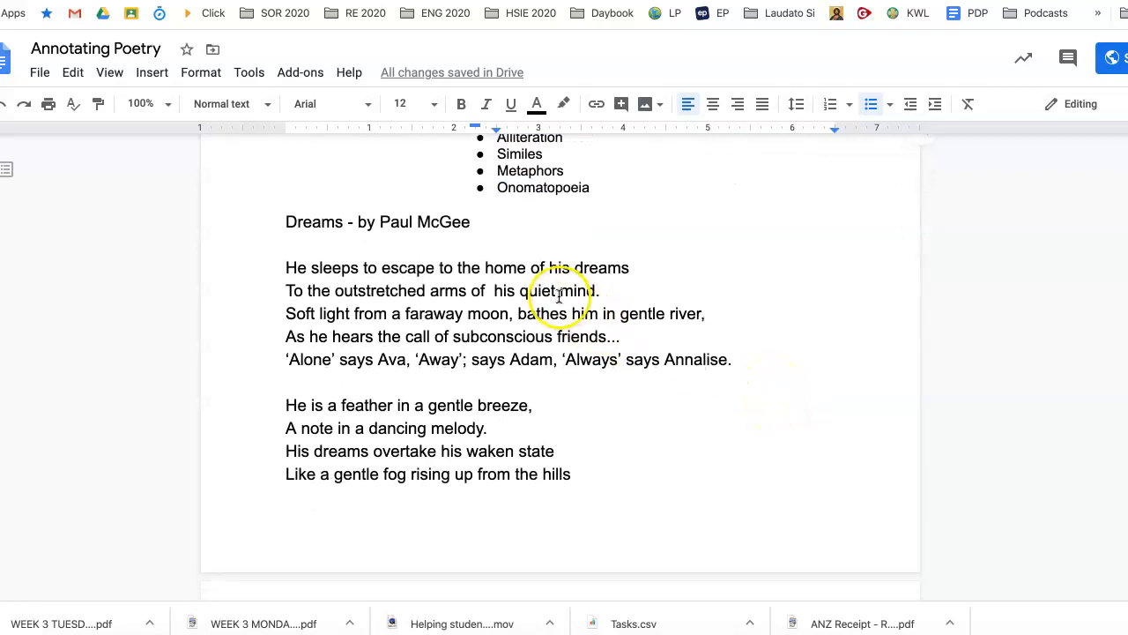
mouse_move(698, 259)
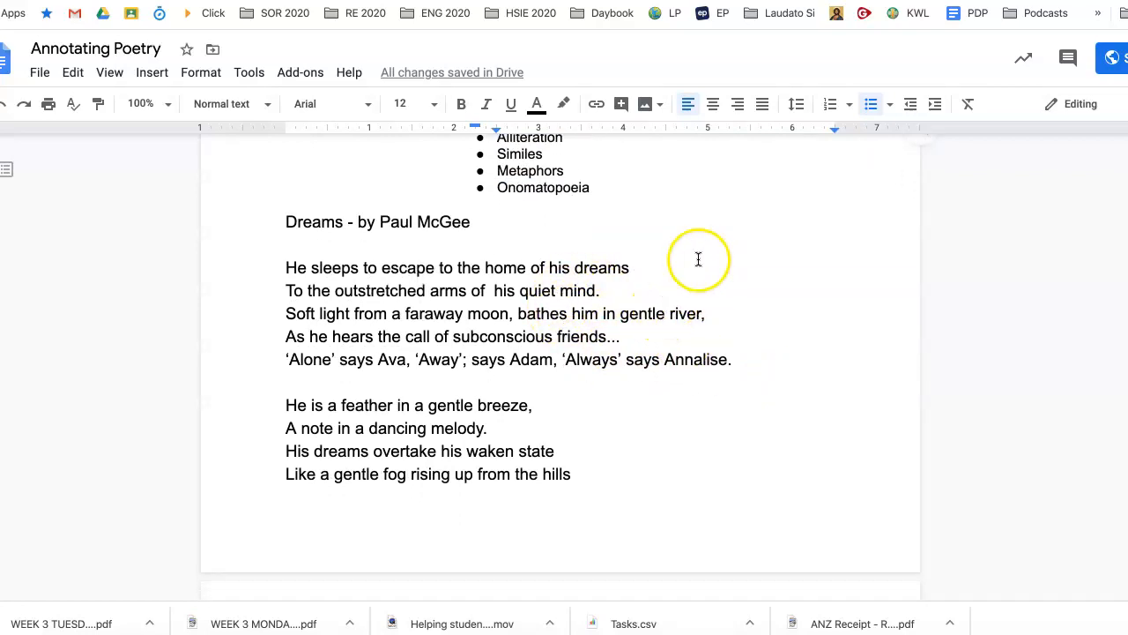
mouse_move(645, 226)
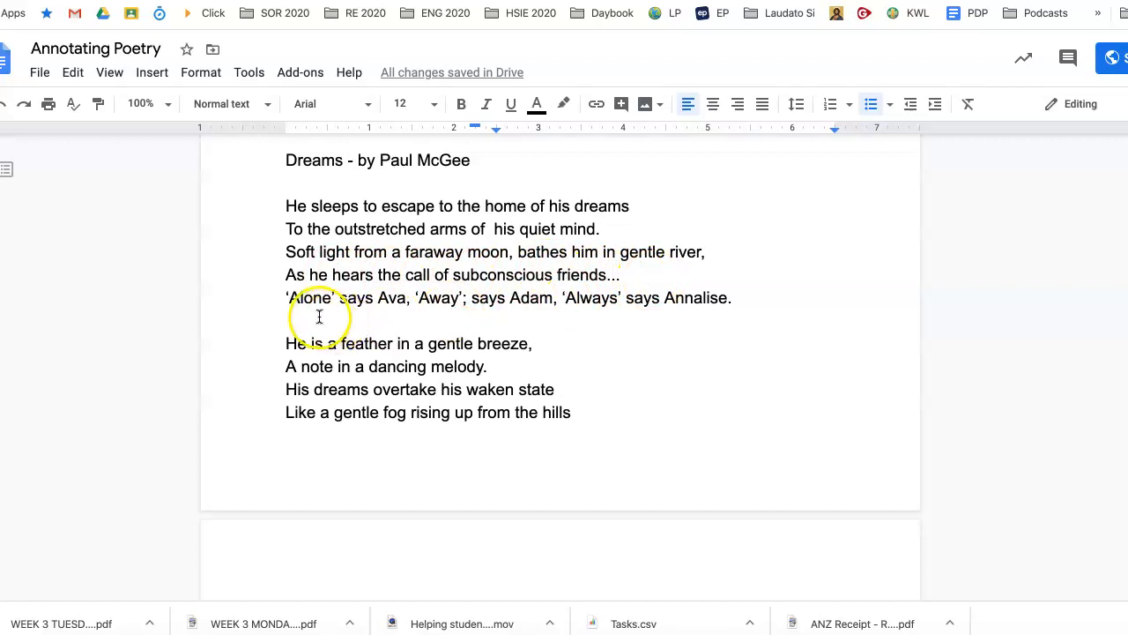
mouse_move(519, 316)
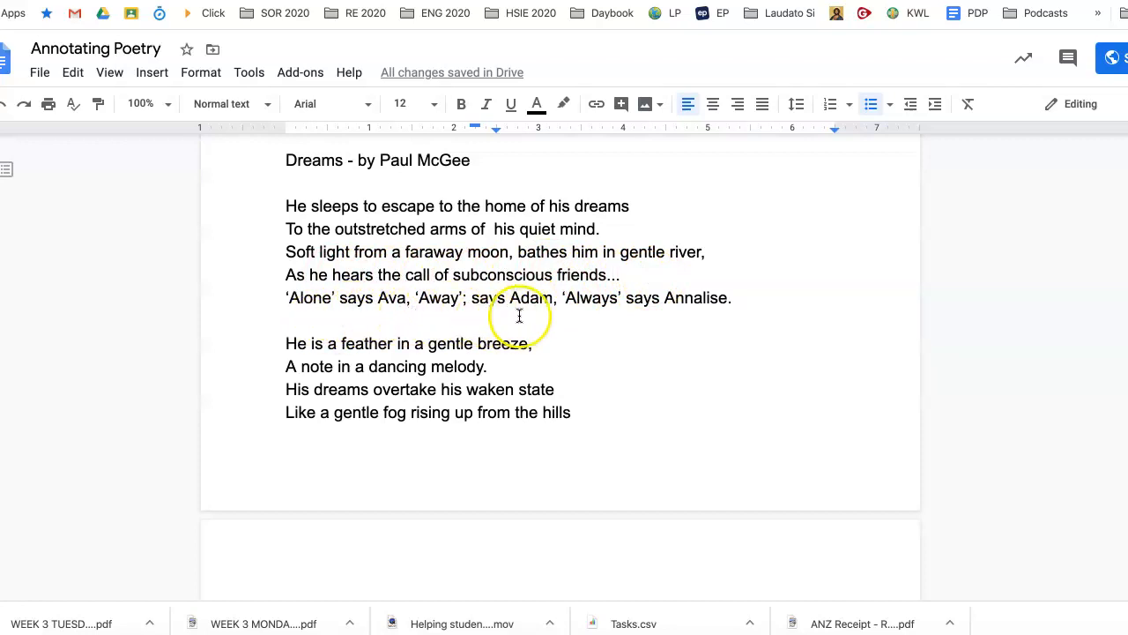
scroll("up", 3)
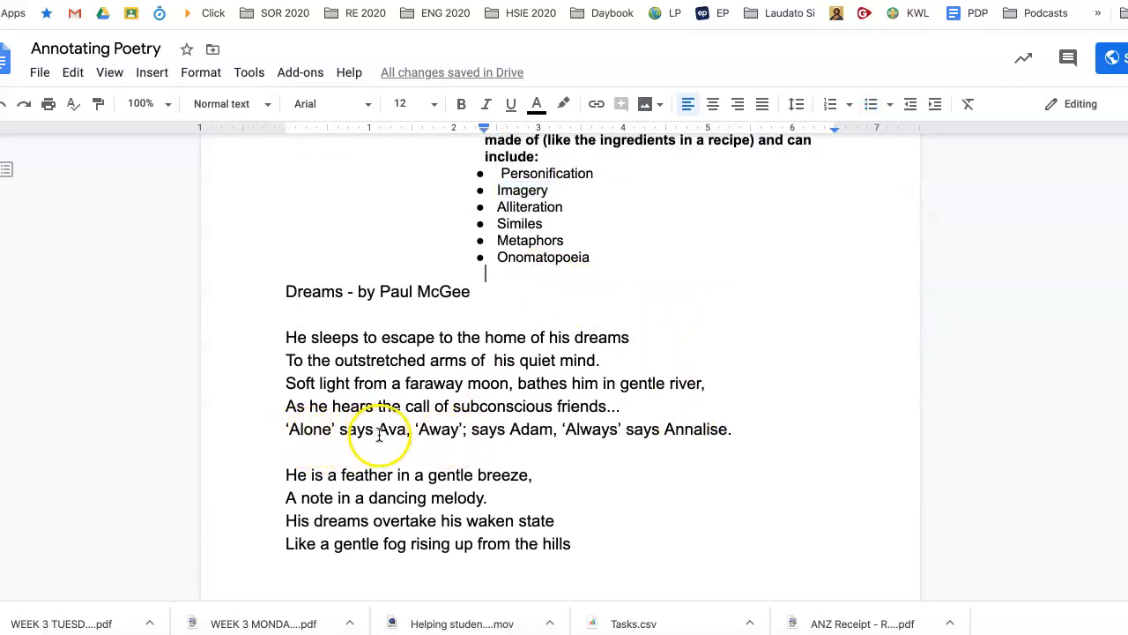
mouse_move(465, 439)
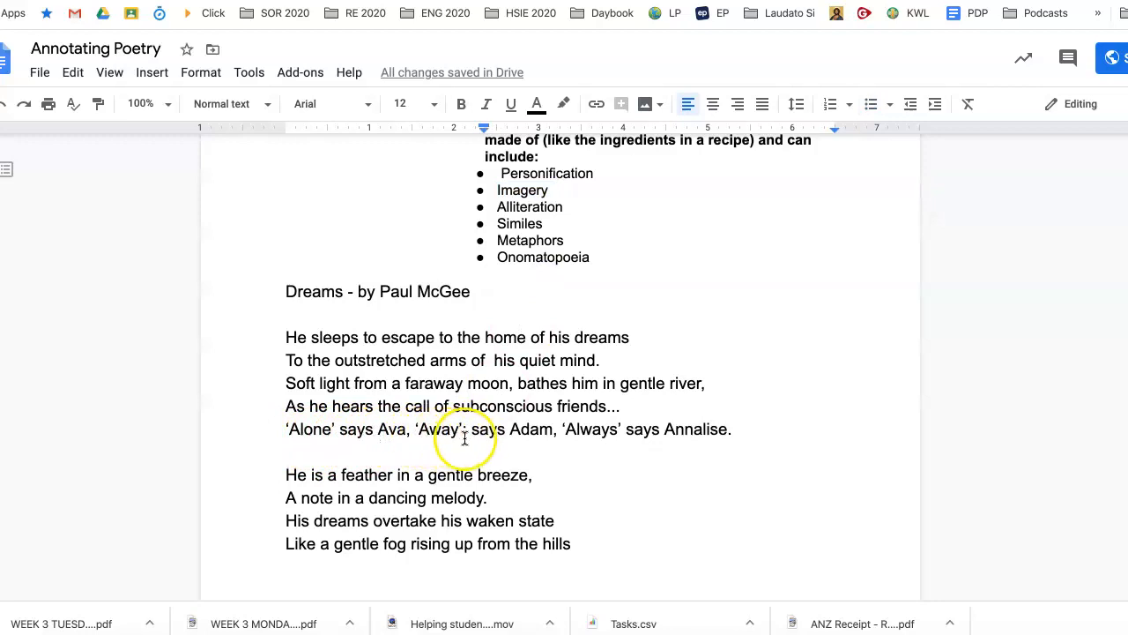
mouse_move(536, 232)
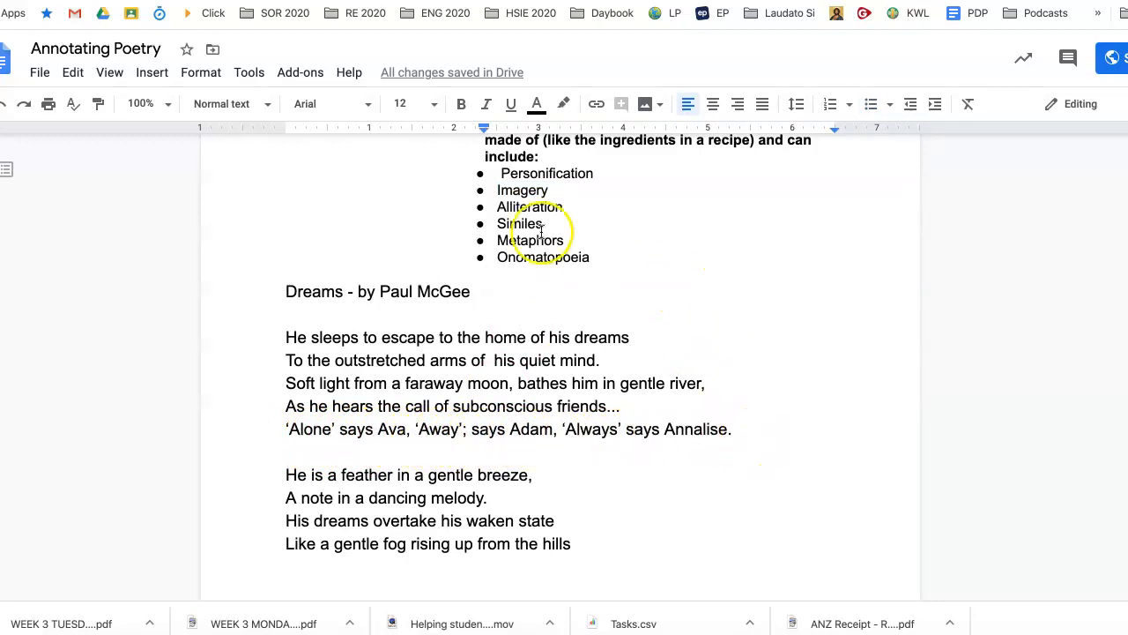
double_click(530, 207)
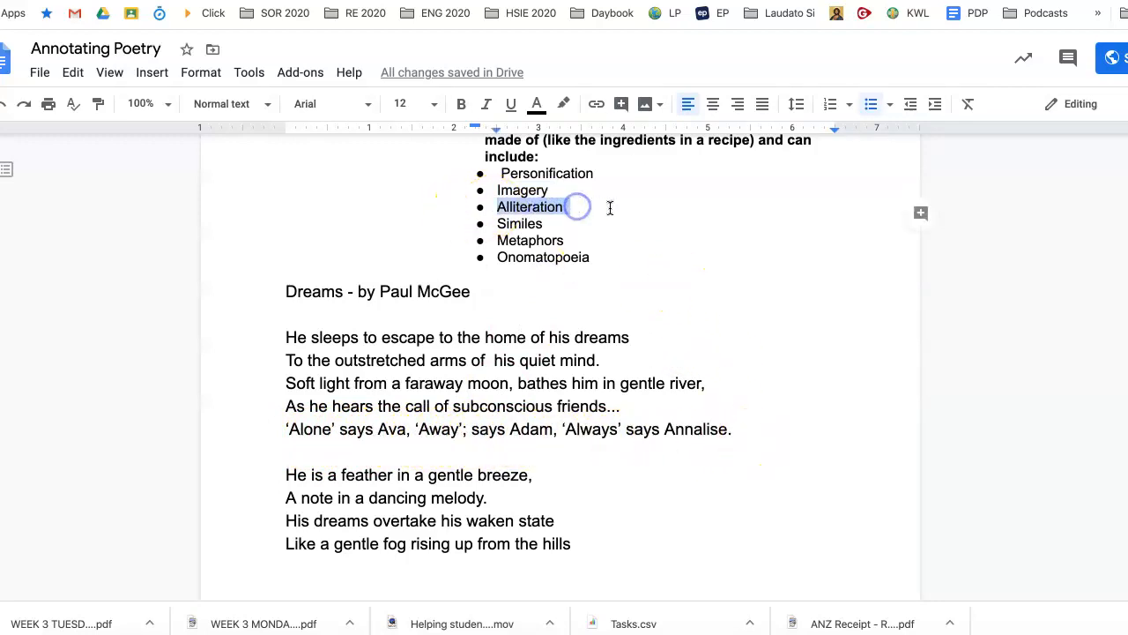
mouse_move(687, 243)
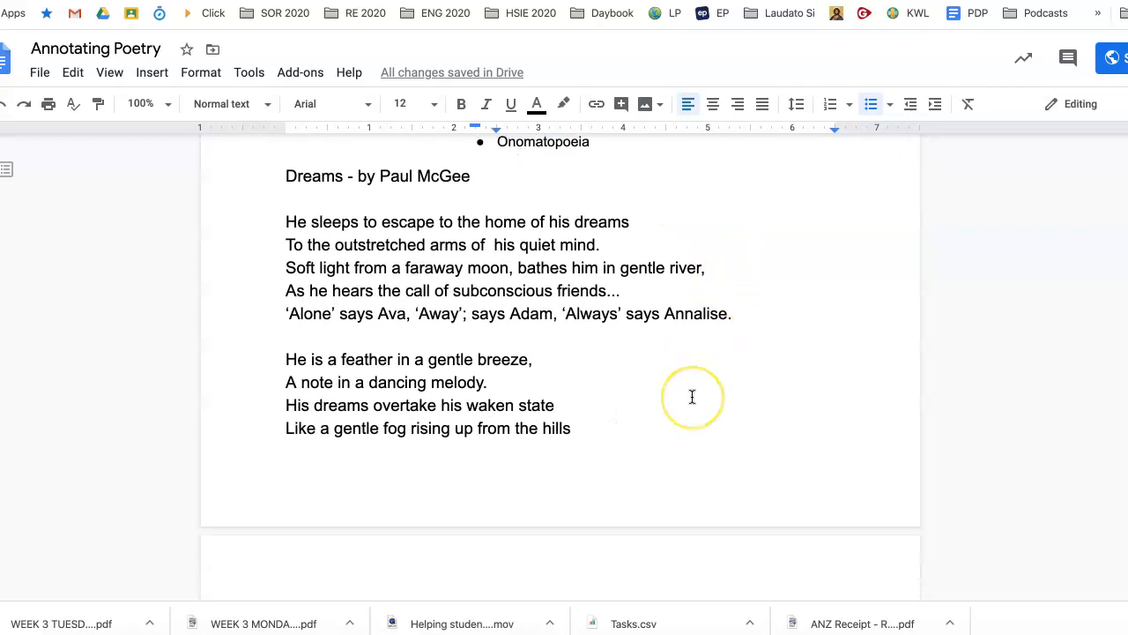
scroll("down", 3)
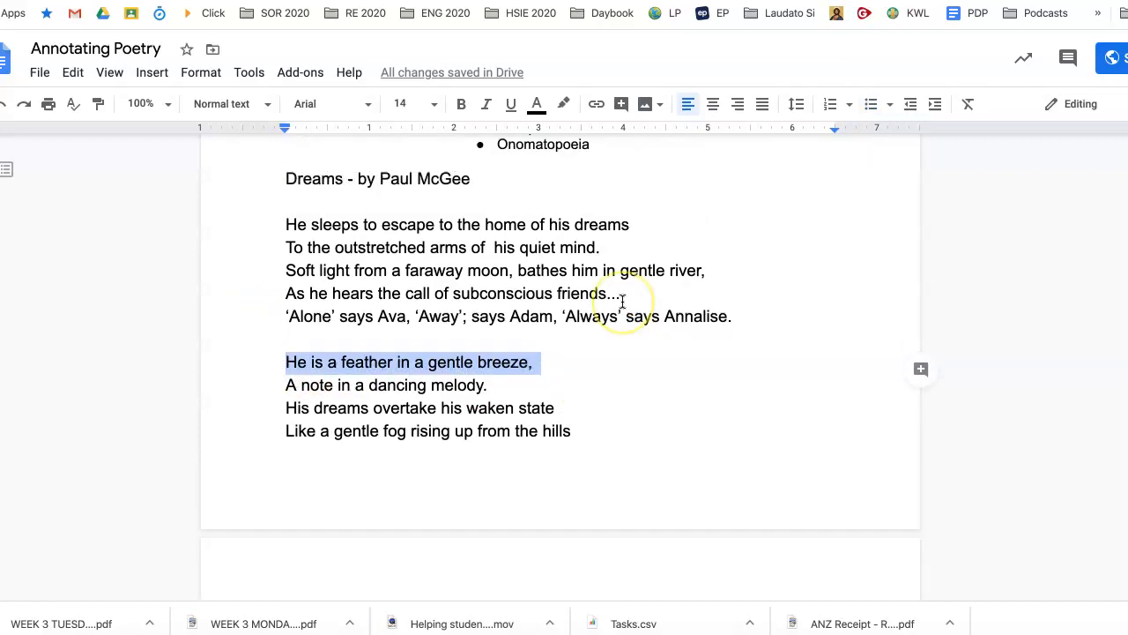
scroll("up", 3)
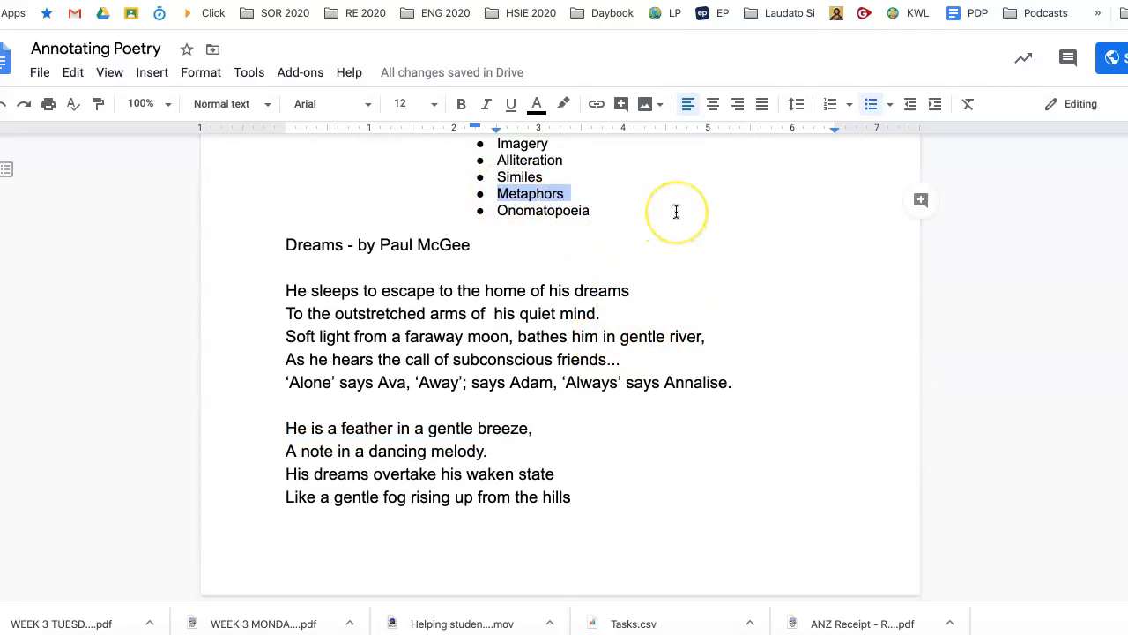
mouse_move(592, 359)
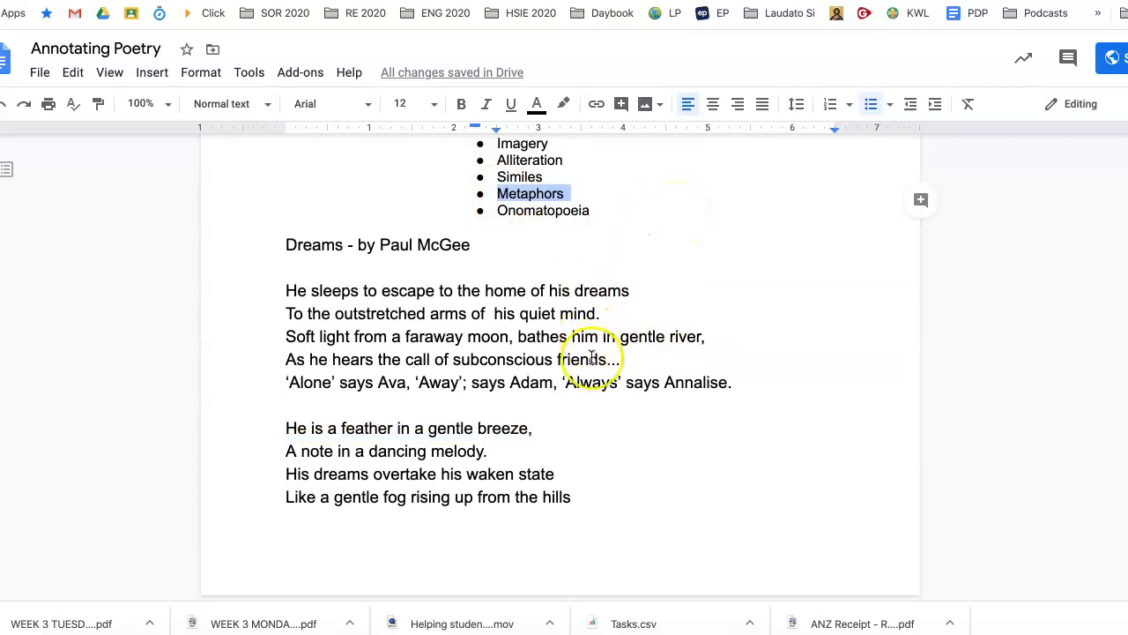
mouse_move(300, 440)
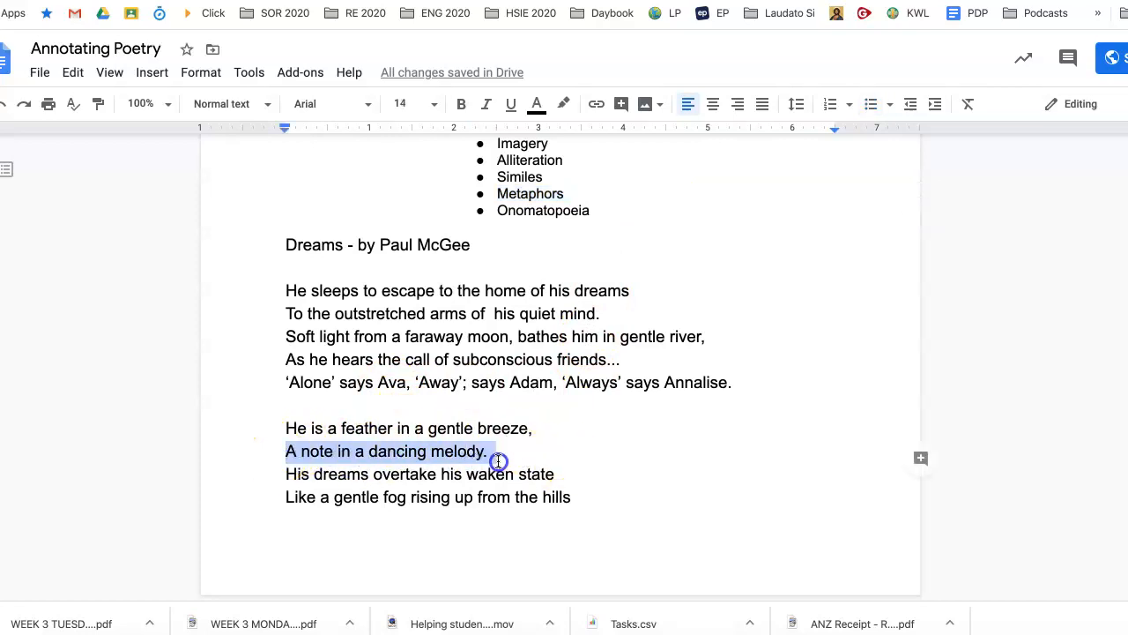
mouse_move(587, 171)
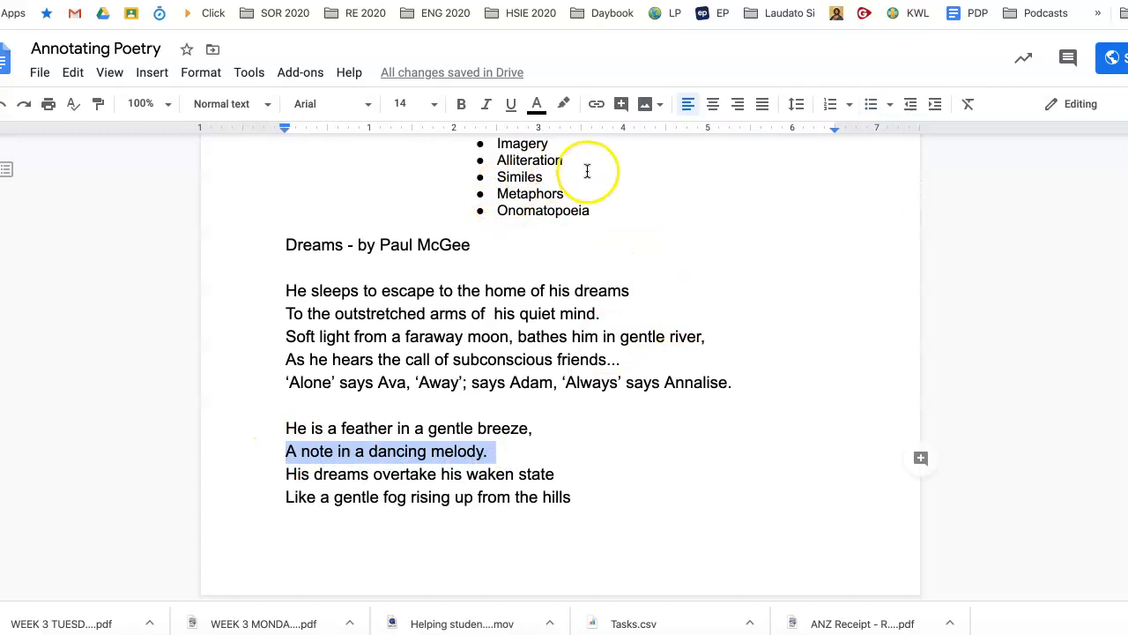
mouse_move(315, 441)
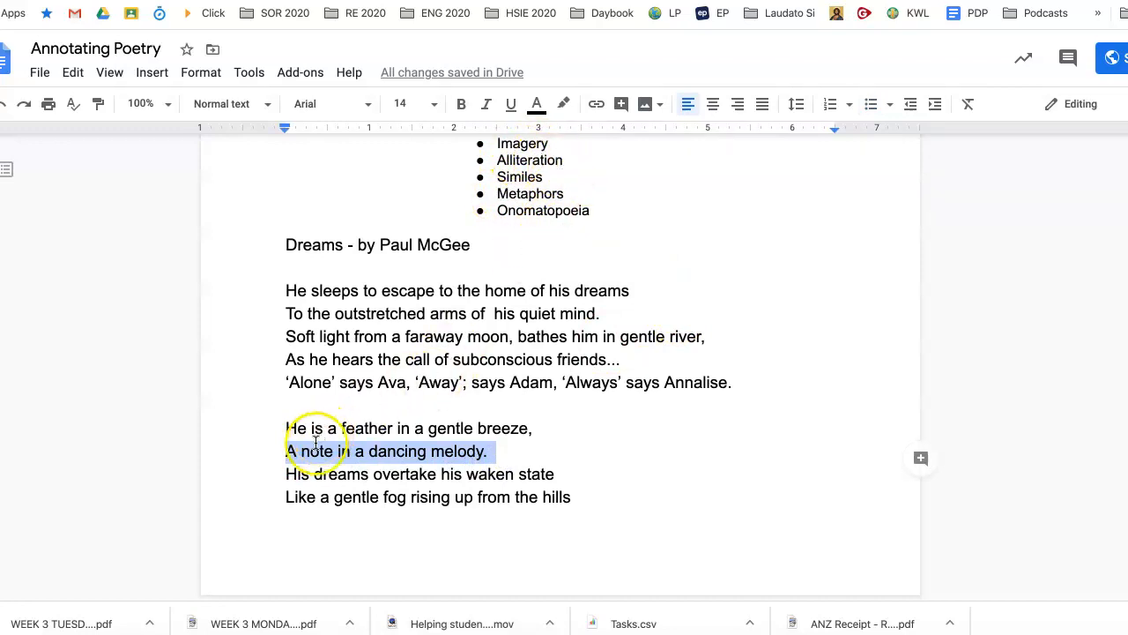
mouse_move(517, 194)
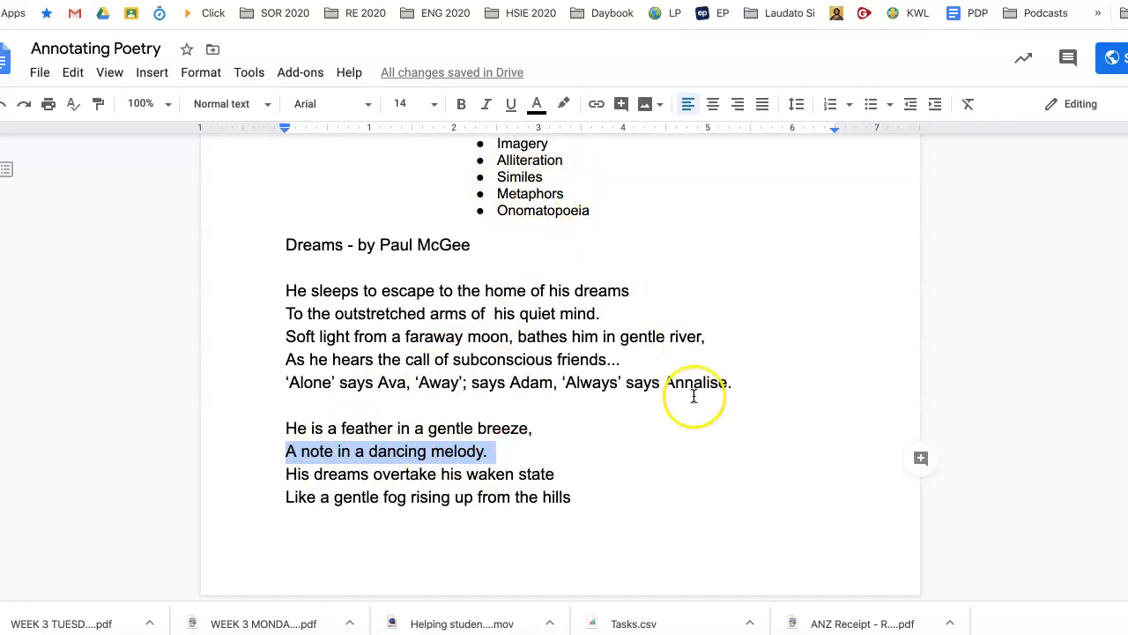
Pick out Similes in the devices list and scroll back toward the top
scroll("down", 3)
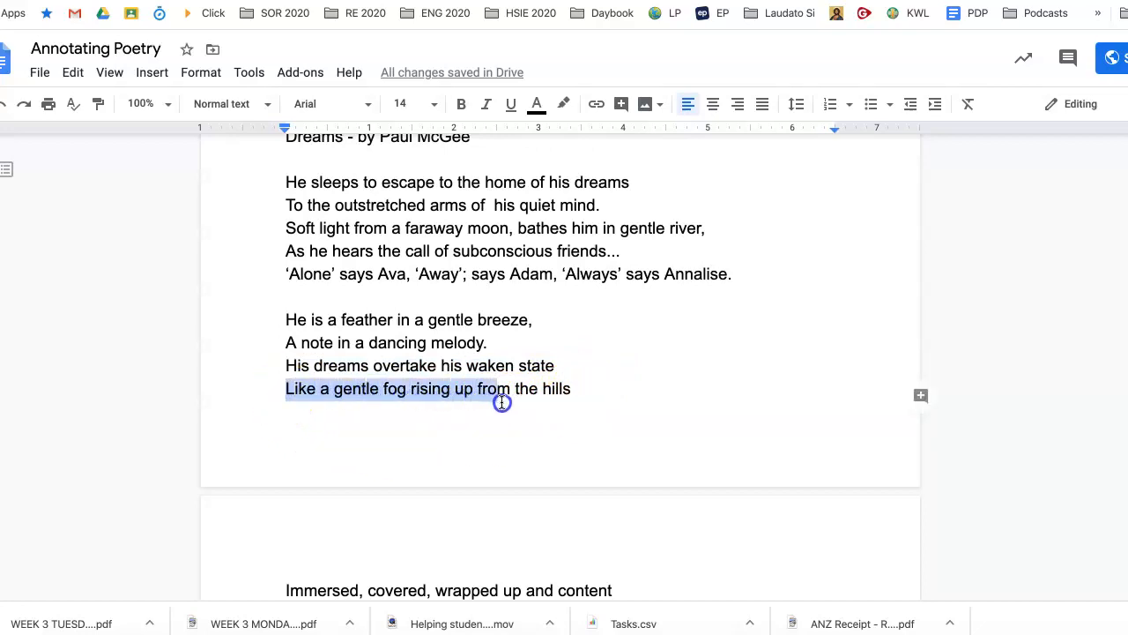
scroll("up", 3)
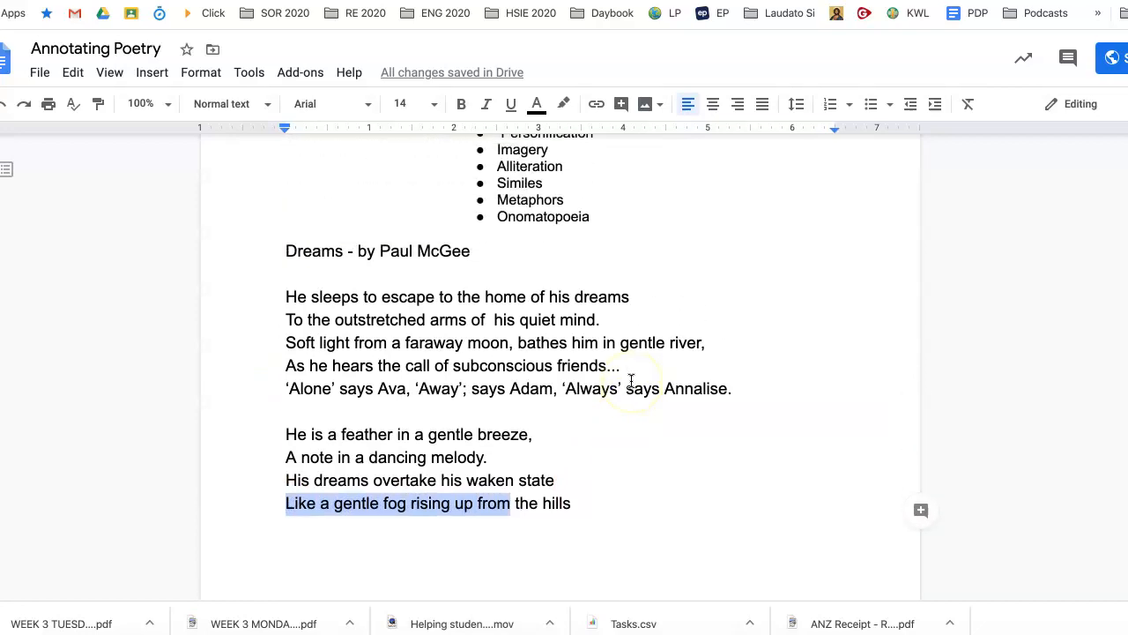
double_click(519, 186)
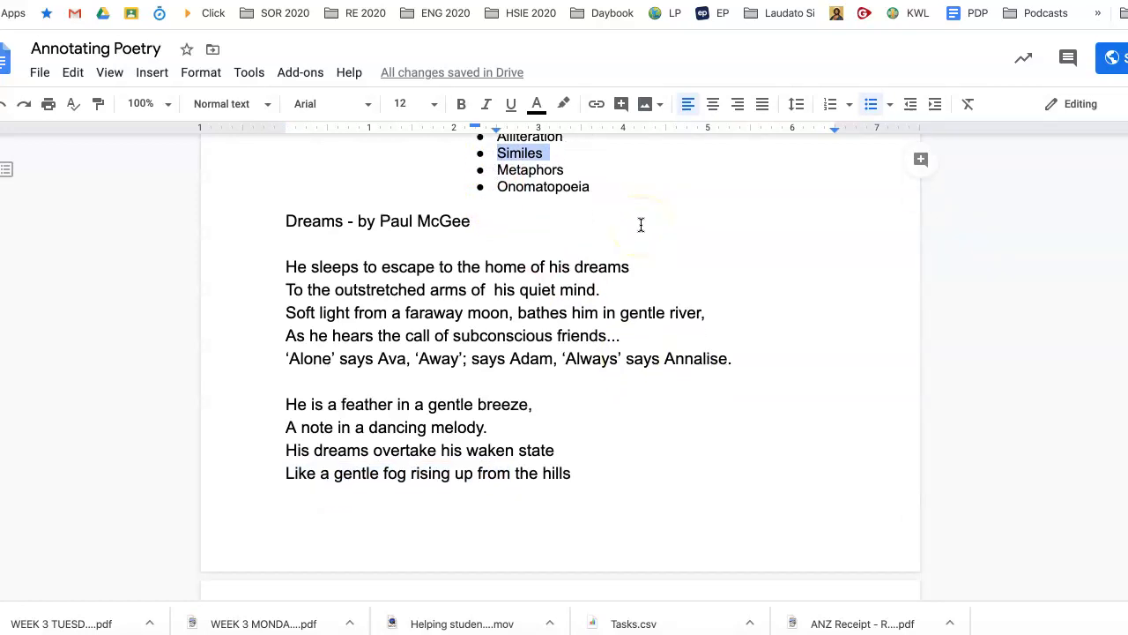
scroll("down", 3)
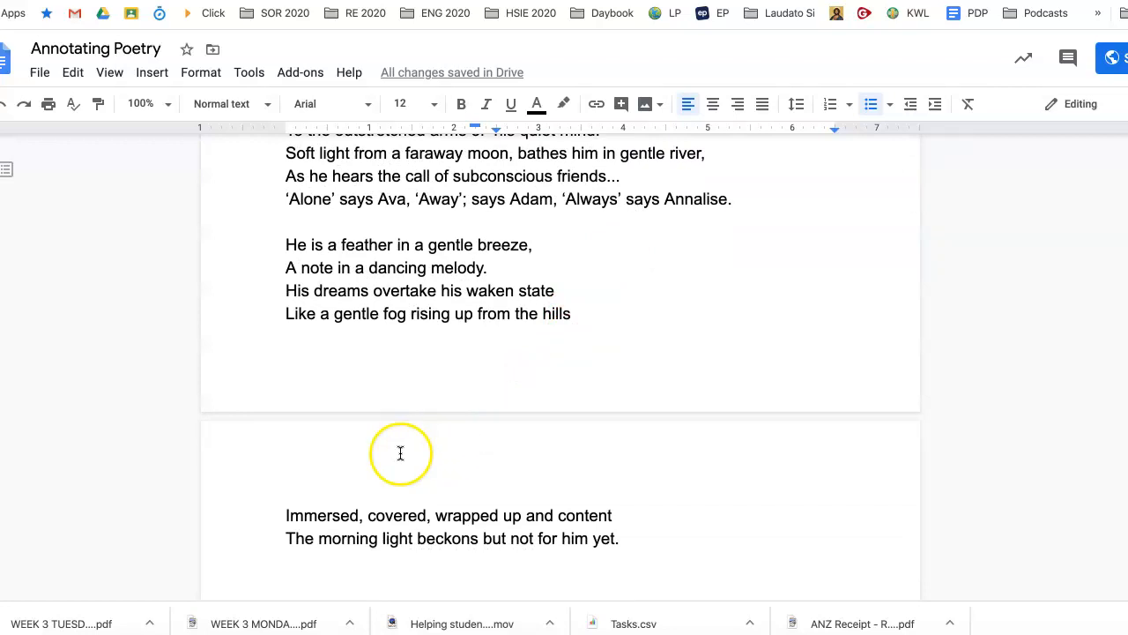
mouse_move(470, 516)
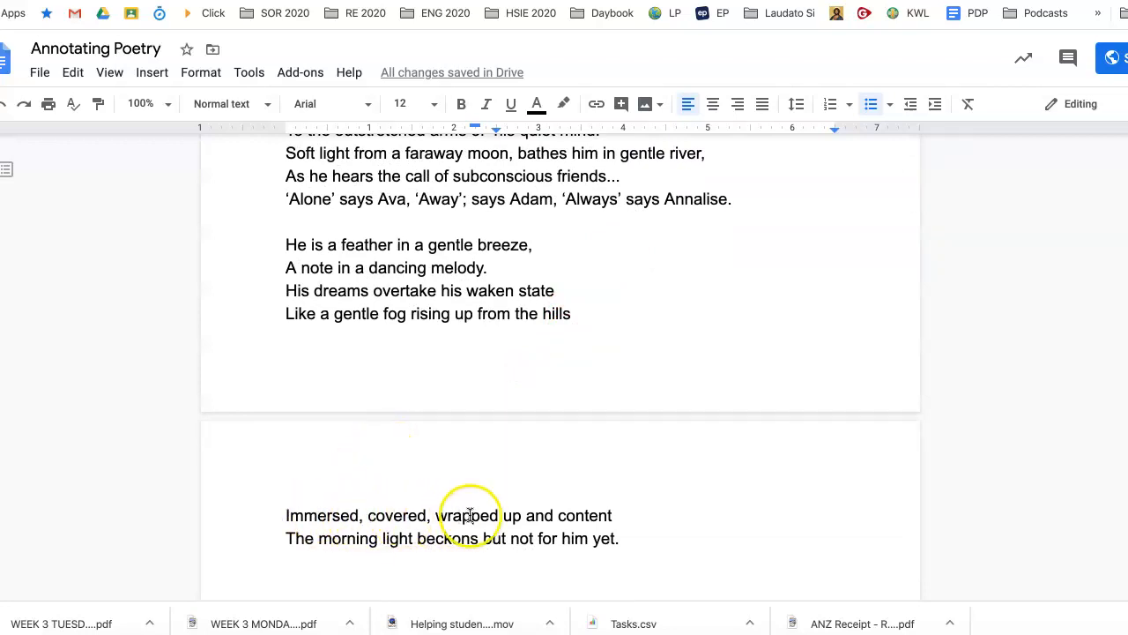
mouse_move(300, 553)
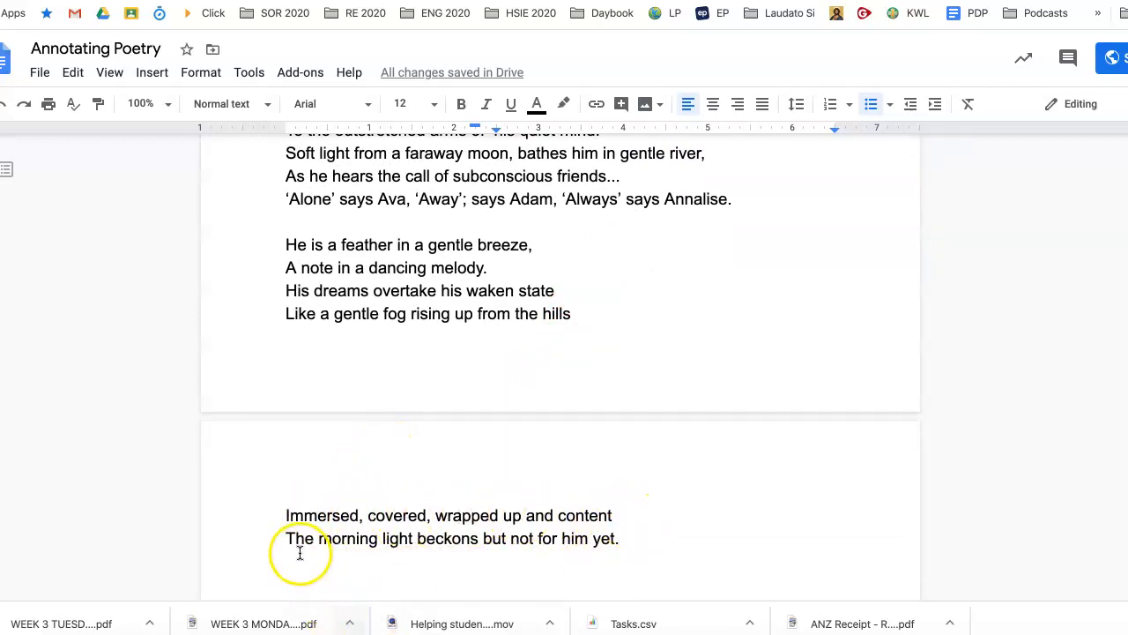
mouse_move(483, 535)
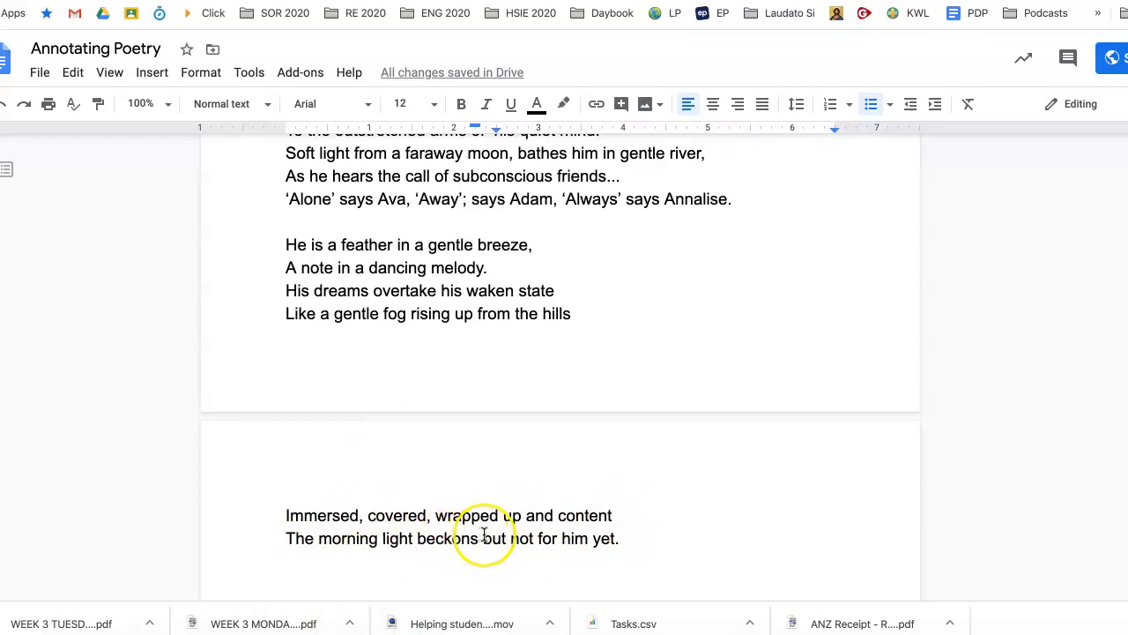
mouse_move(642, 494)
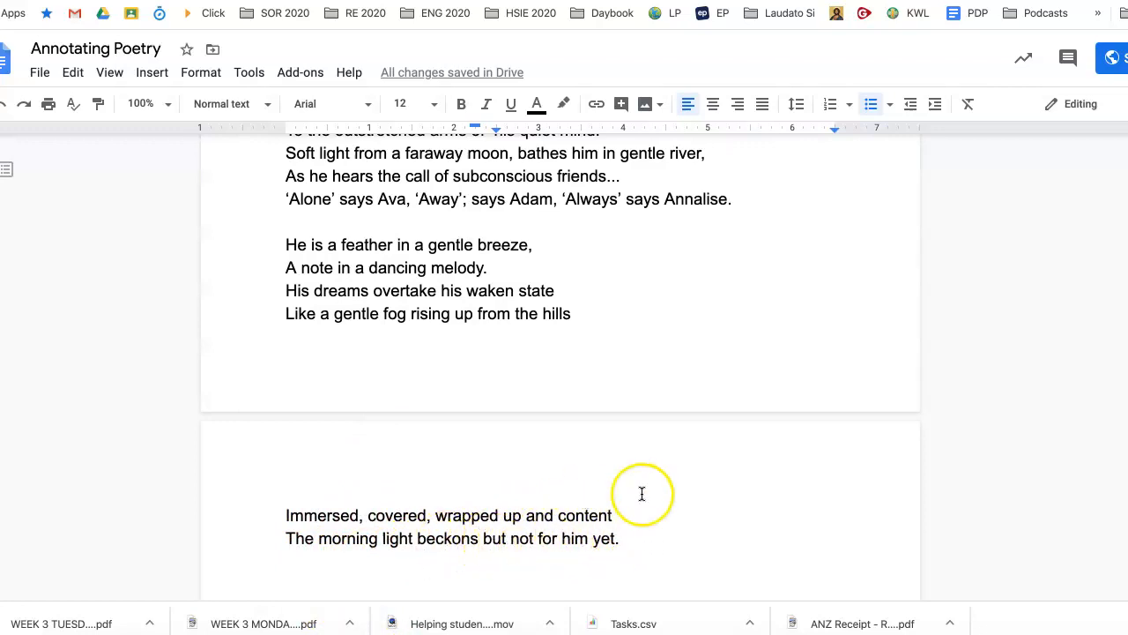
scroll("up", 3)
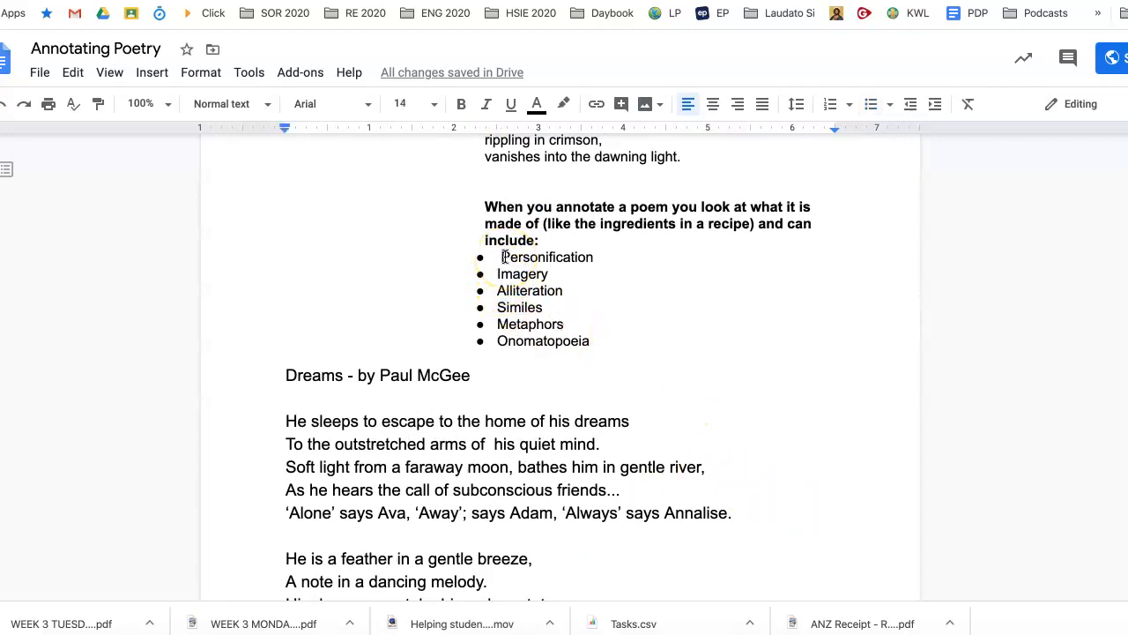
scroll("up", 3)
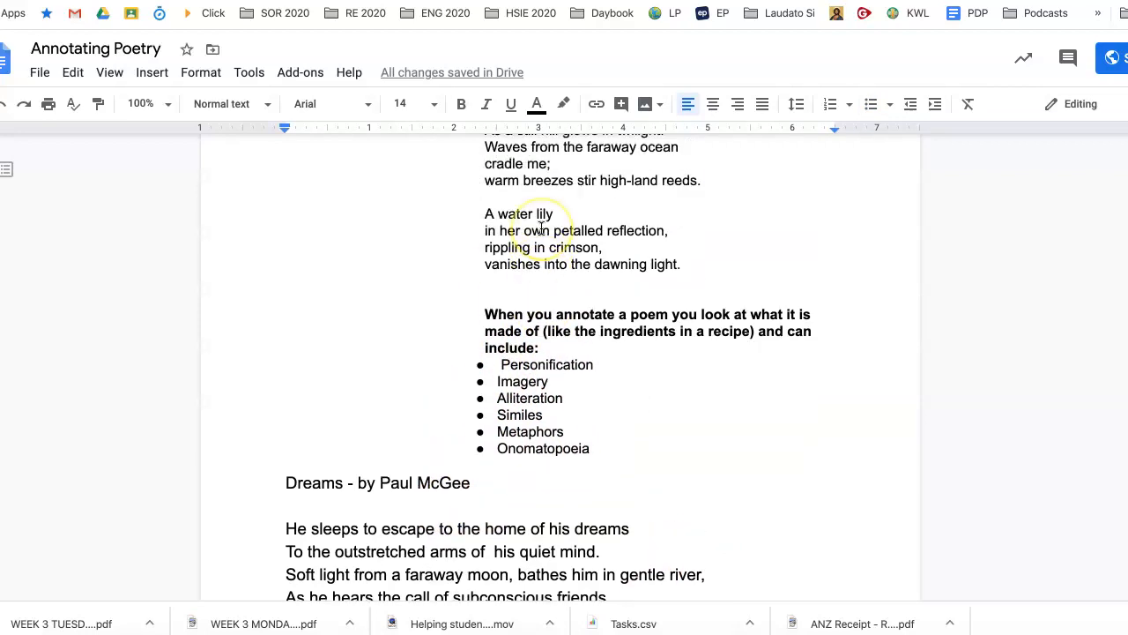
scroll("up", 3)
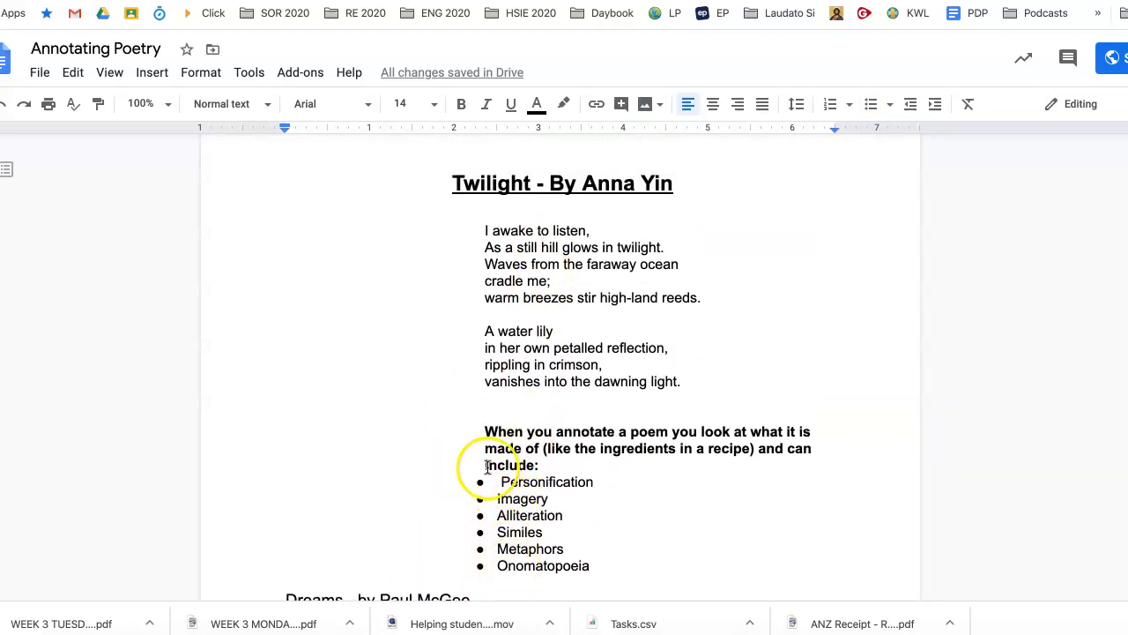
Mark Personification through Metaphors in the devices list, then clear the marking
left_click_drag(487, 481, 579, 543)
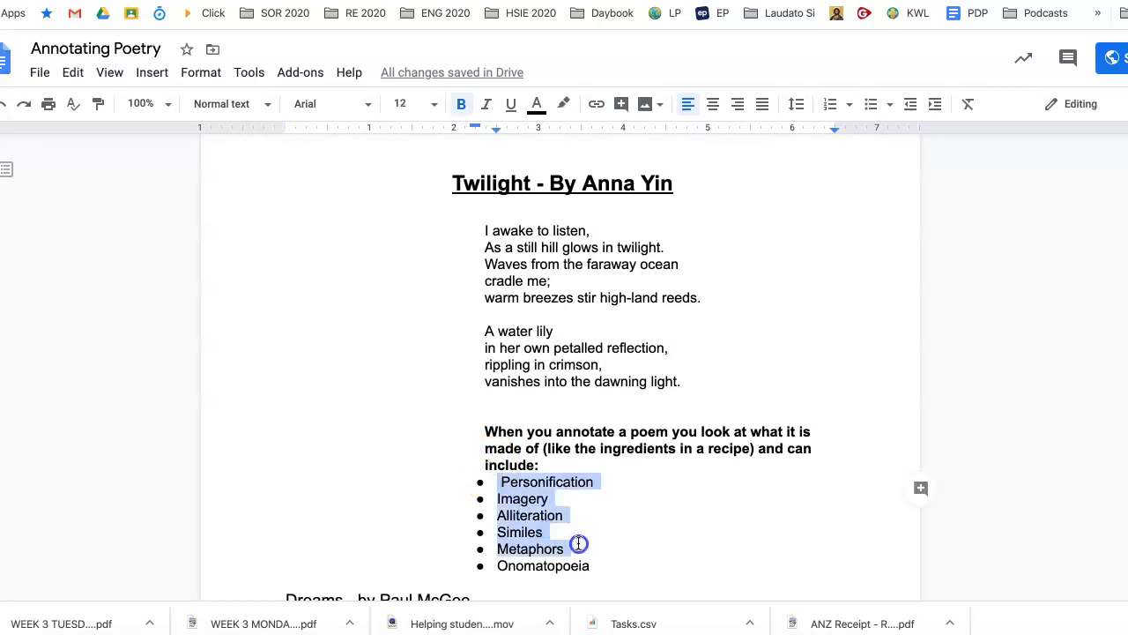
left_click(668, 567)
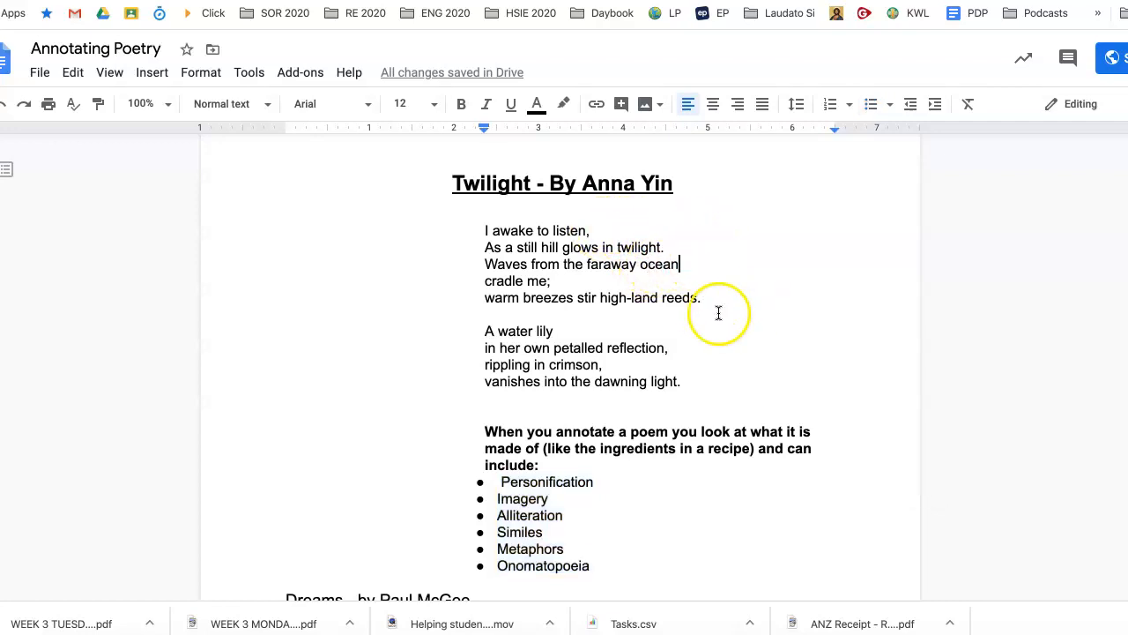
mouse_move(683, 394)
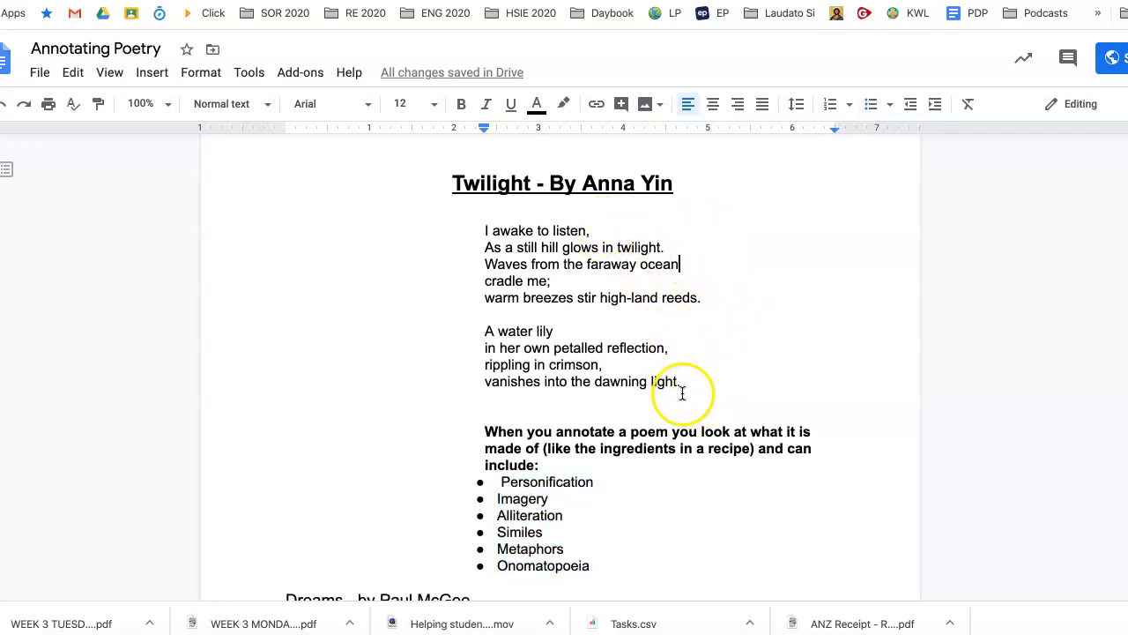
mouse_move(736, 335)
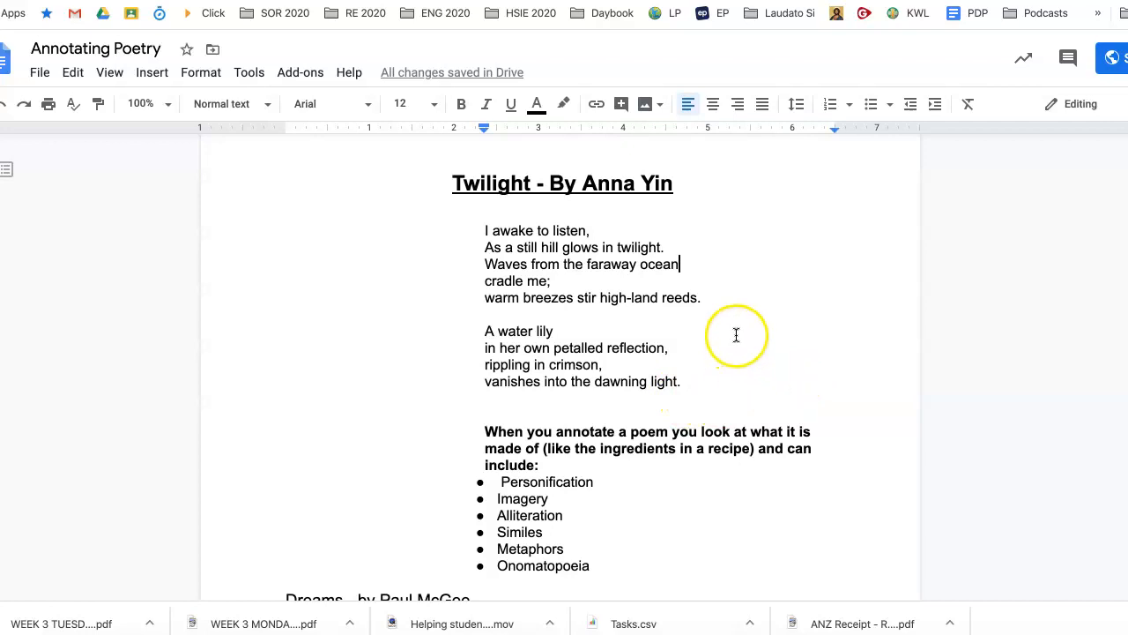
scroll("up", 3)
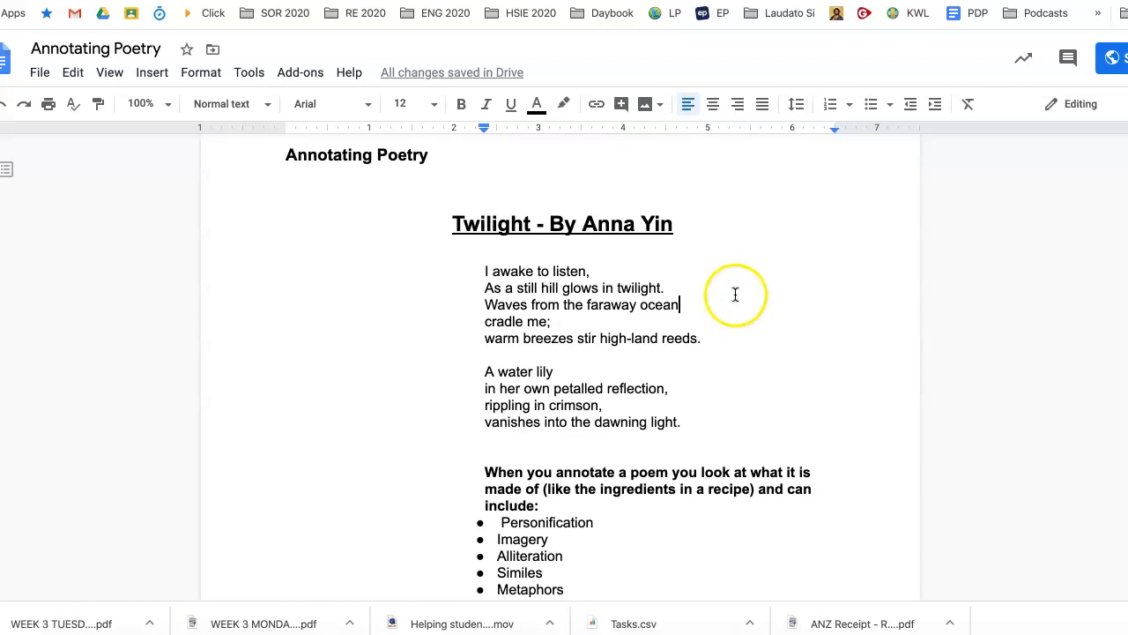
scroll("down", 3)
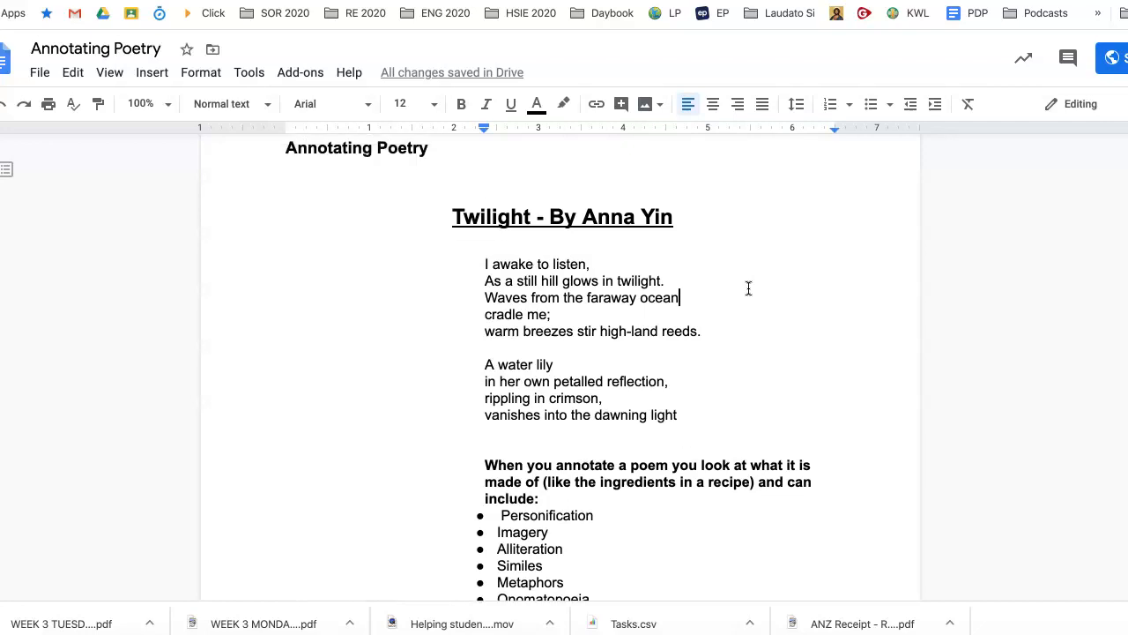
scroll("down", 3)
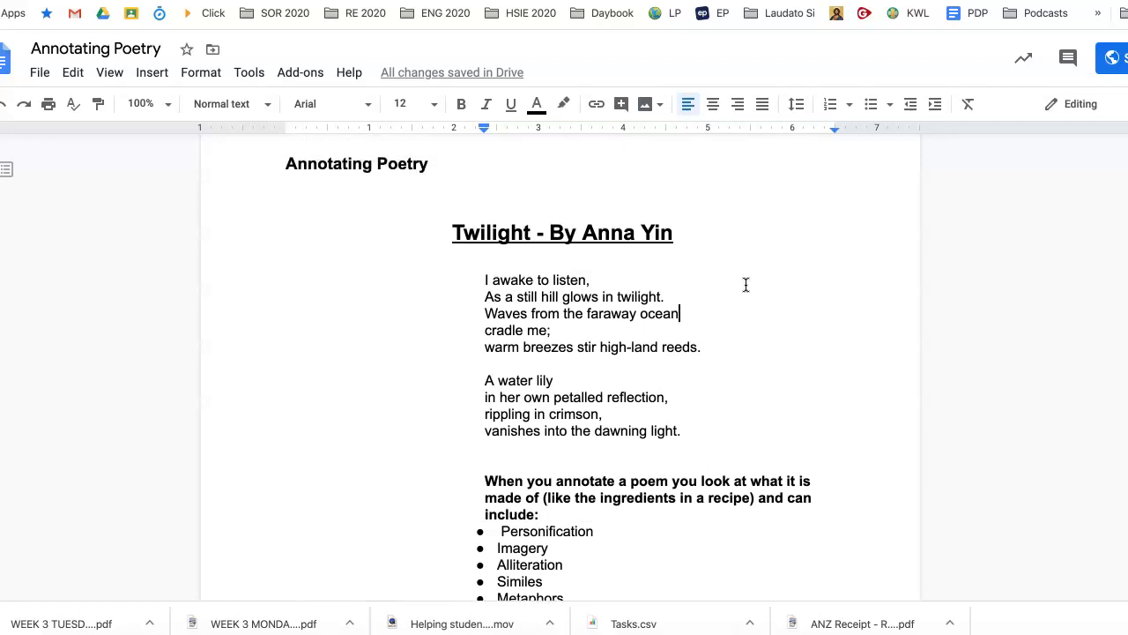